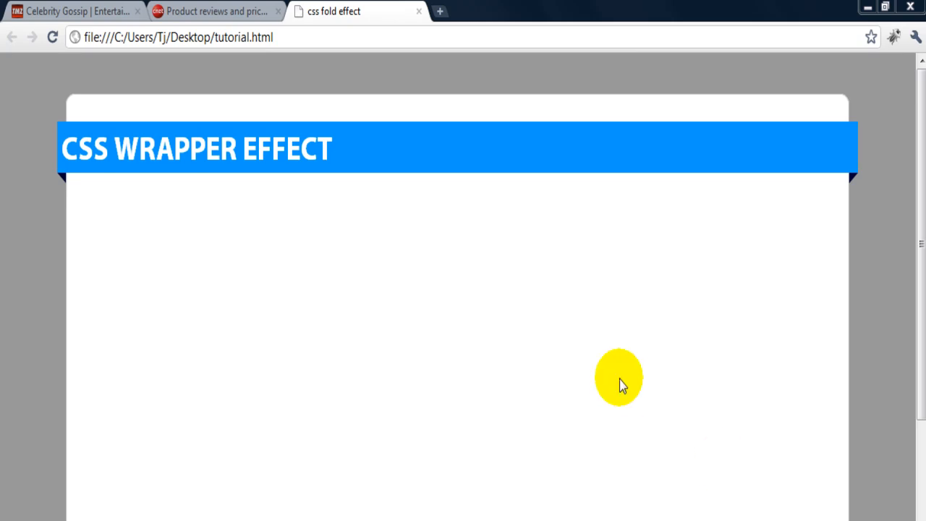
mouse_move(365, 147)
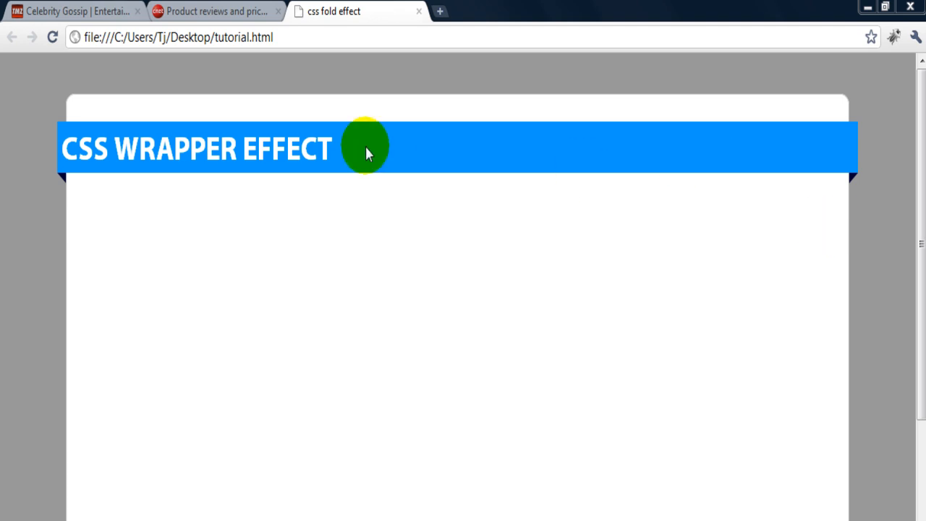
mouse_move(65, 181)
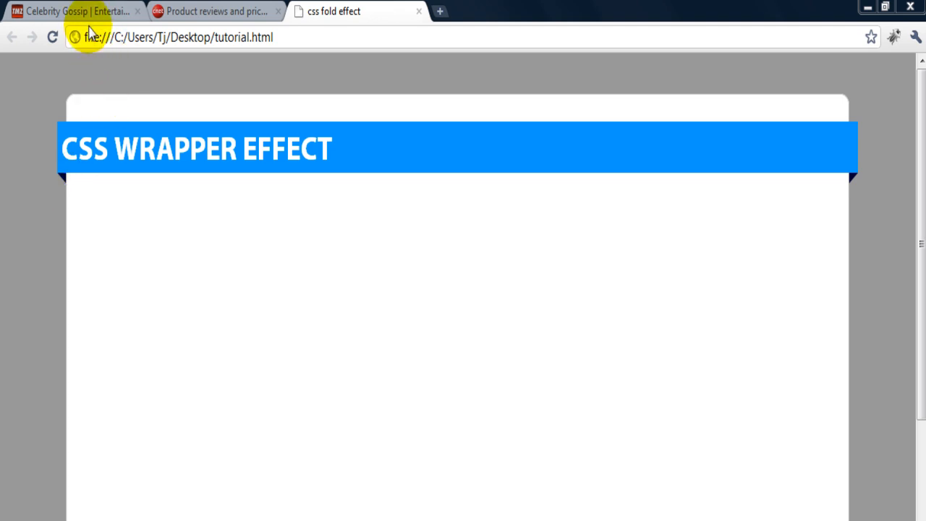
mouse_move(79, 11)
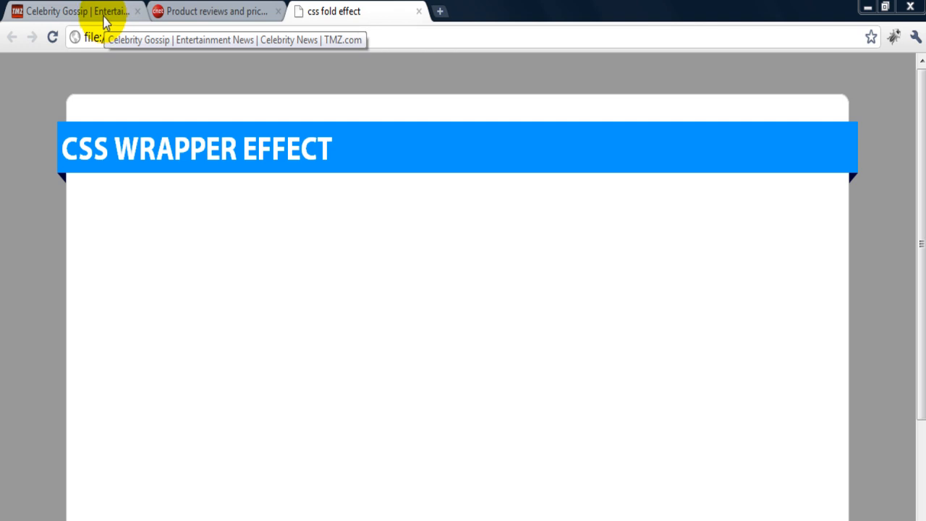
- Look at the TMZ page, then switch to CNET and scroll its homepage headers
click(72, 11)
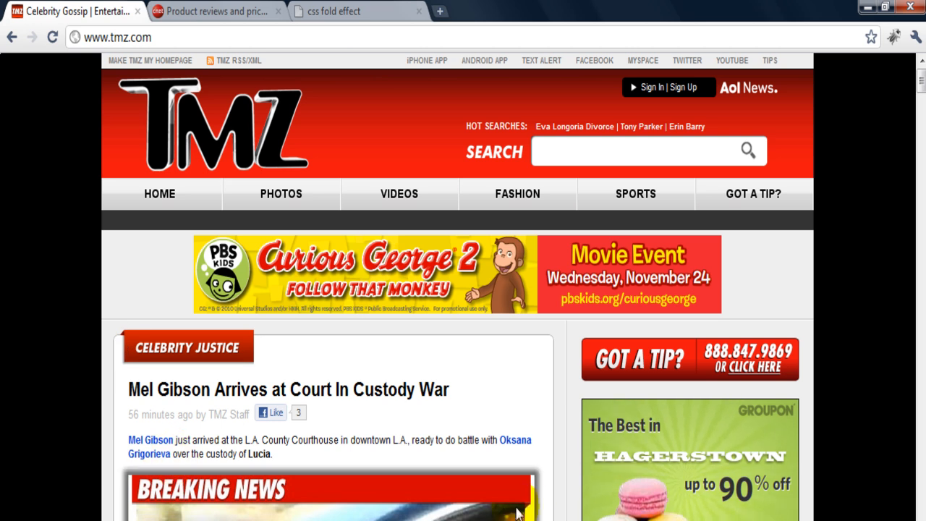
mouse_move(281, 193)
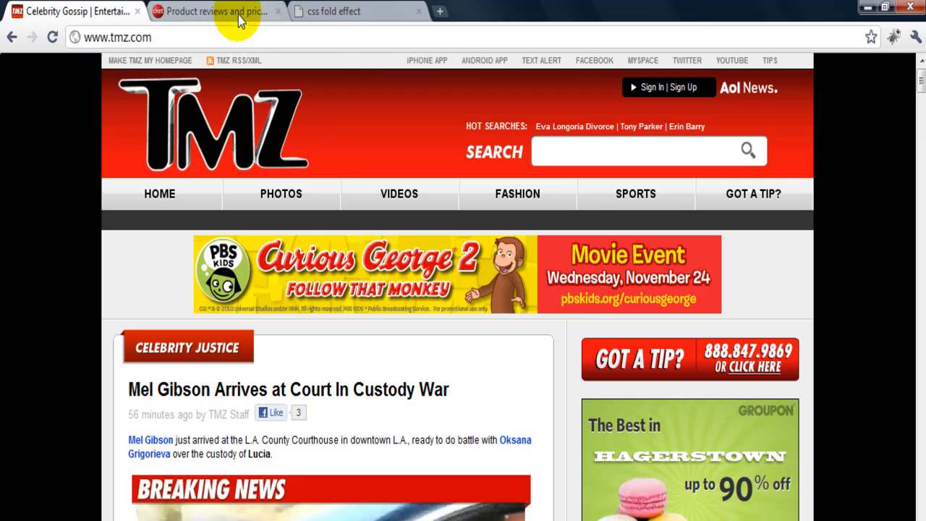
click(210, 11)
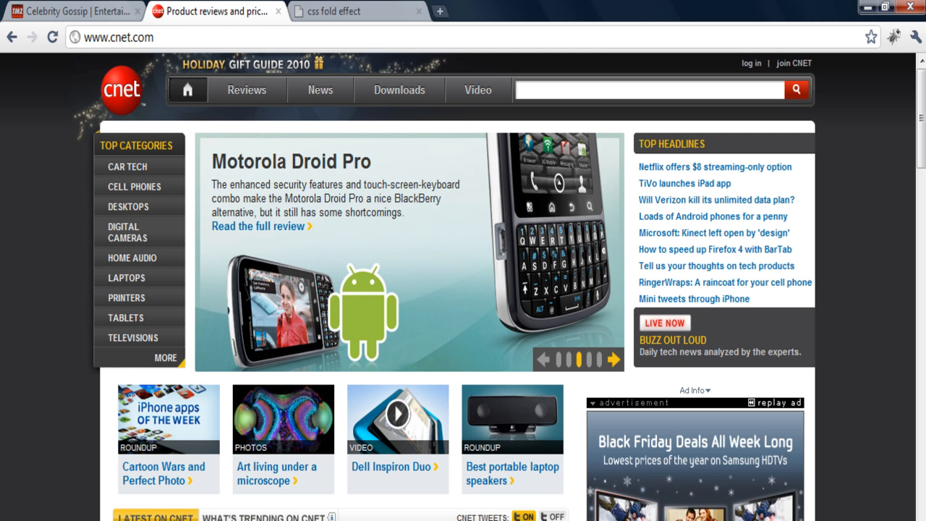
scroll(down, 3)
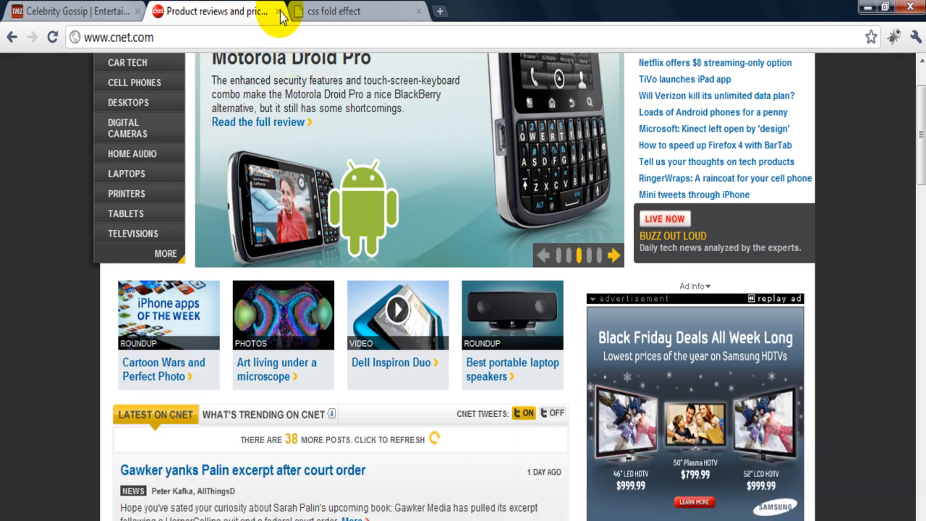
- Add empty spans classed cornner1 and cornner2 after the CSS WRAPPER EFFECT heading text
click(355, 11)
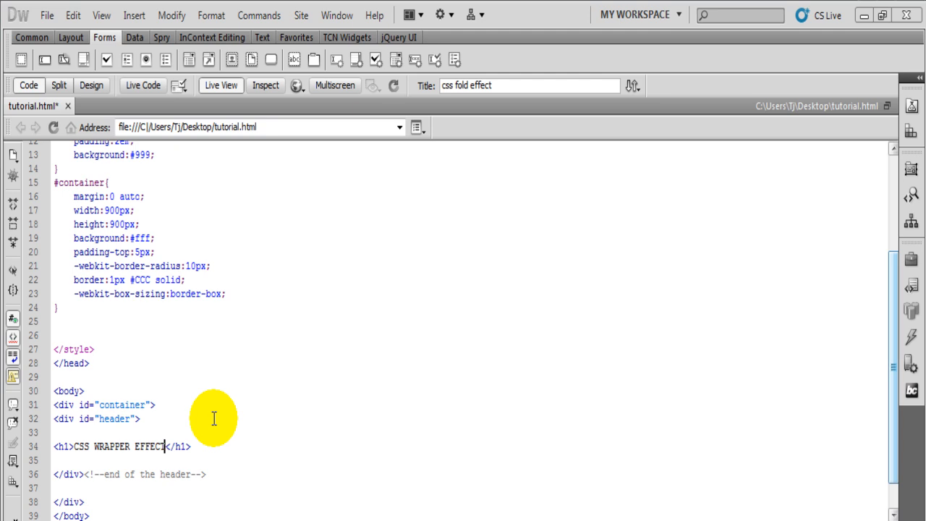
mouse_move(149, 455)
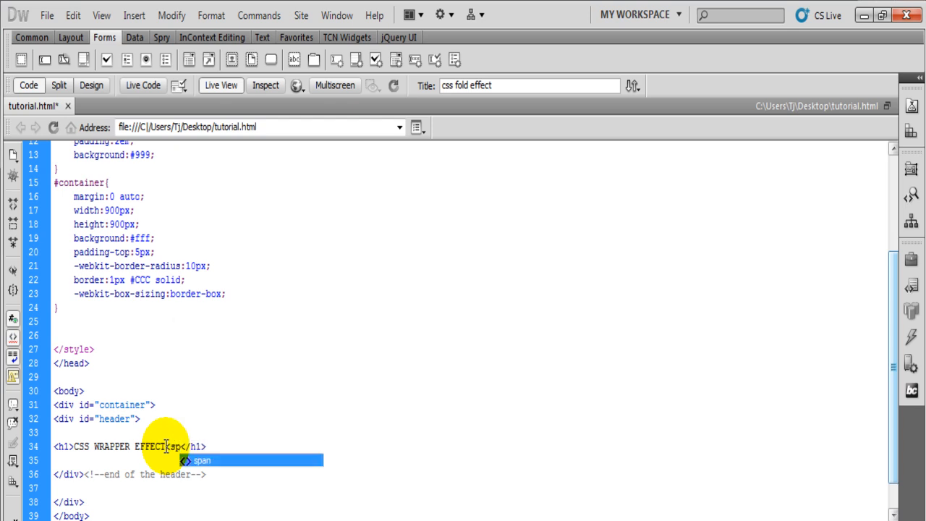
text(class="cornner1)
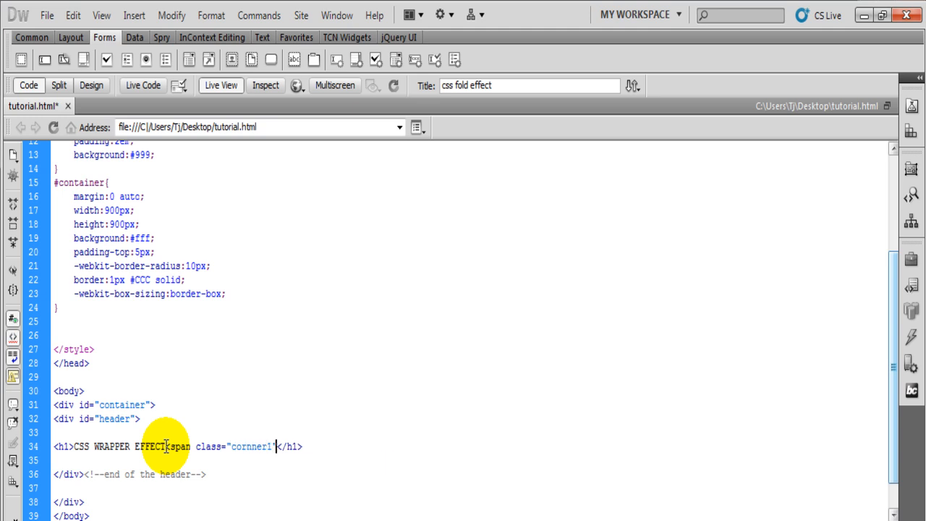
text(></span>)
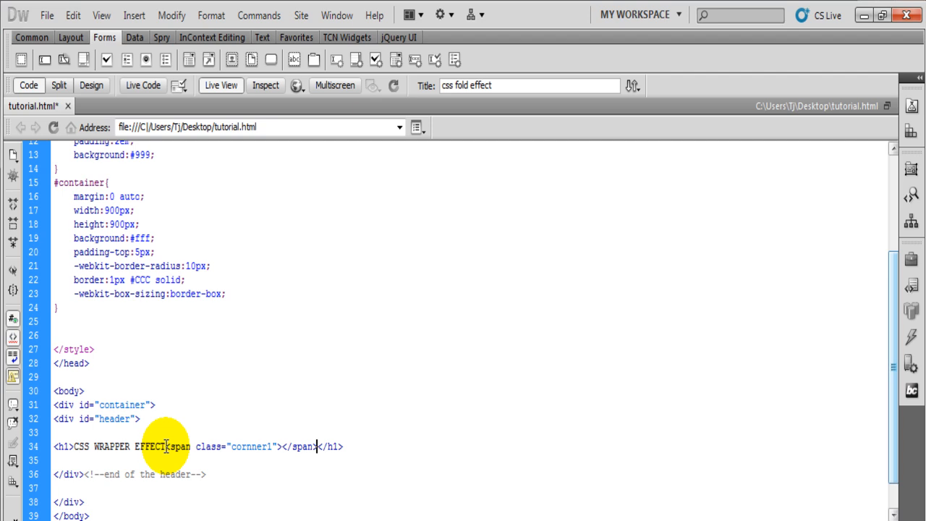
text(<span class="cornner2"></span><)
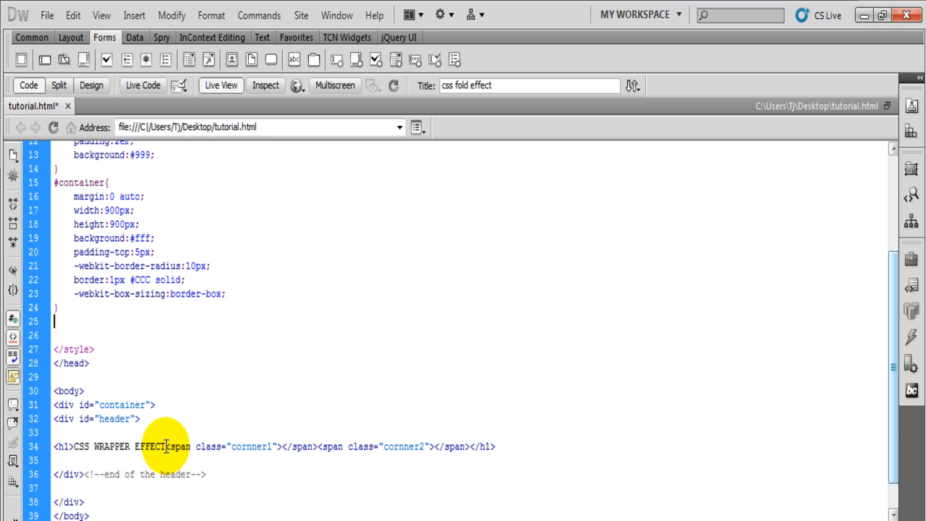
mouse_move(849, 238)
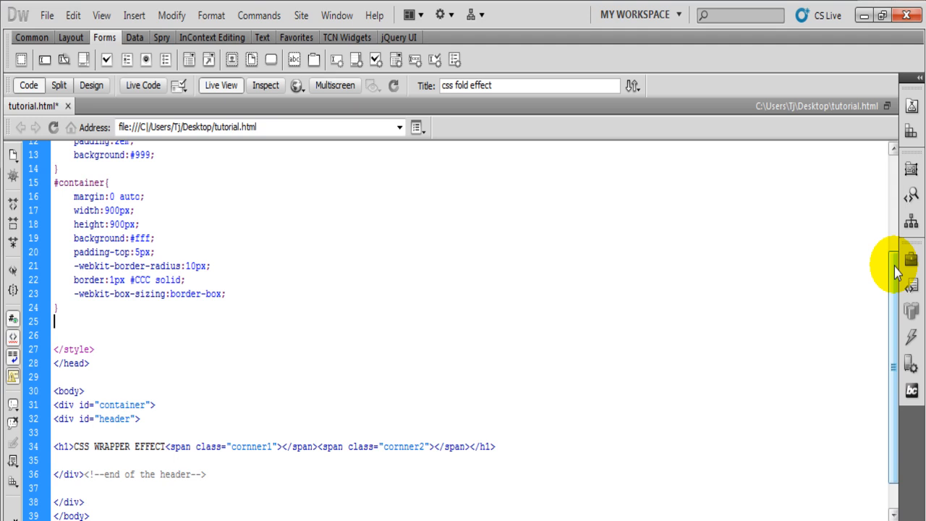
- Start an h1 rule with position:relative and a #09F background
scroll(up, 3)
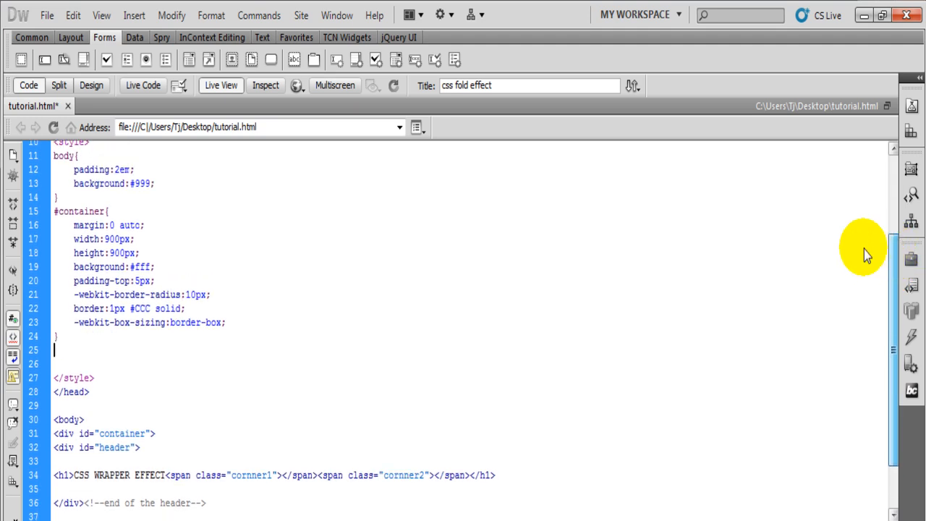
mouse_move(207, 266)
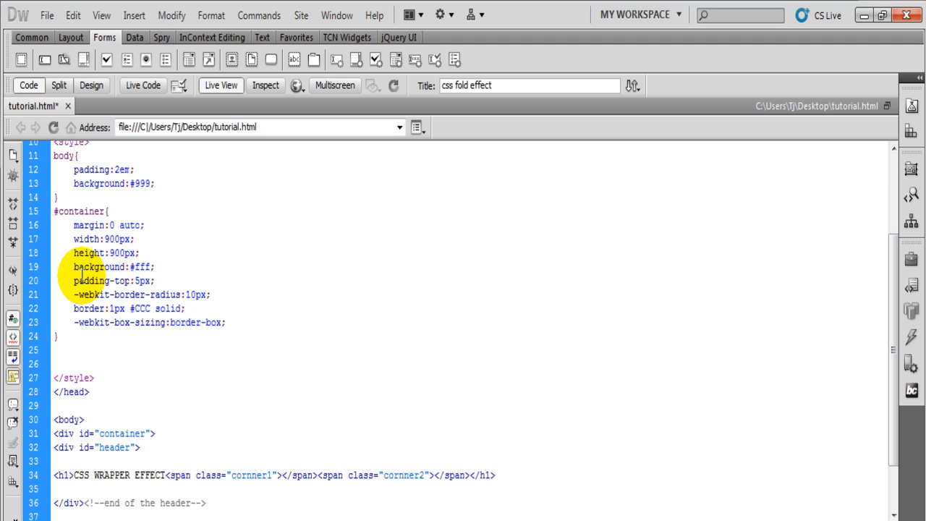
text(h1{)
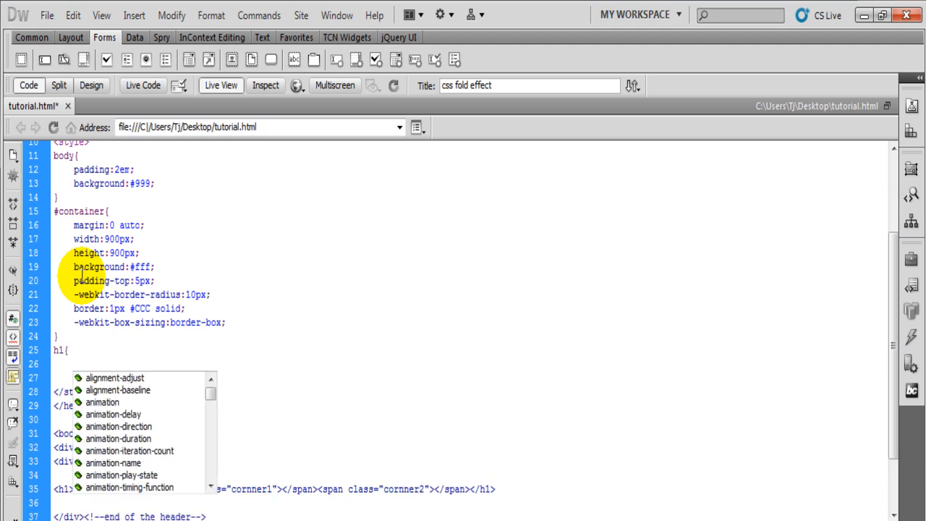
text(pos)
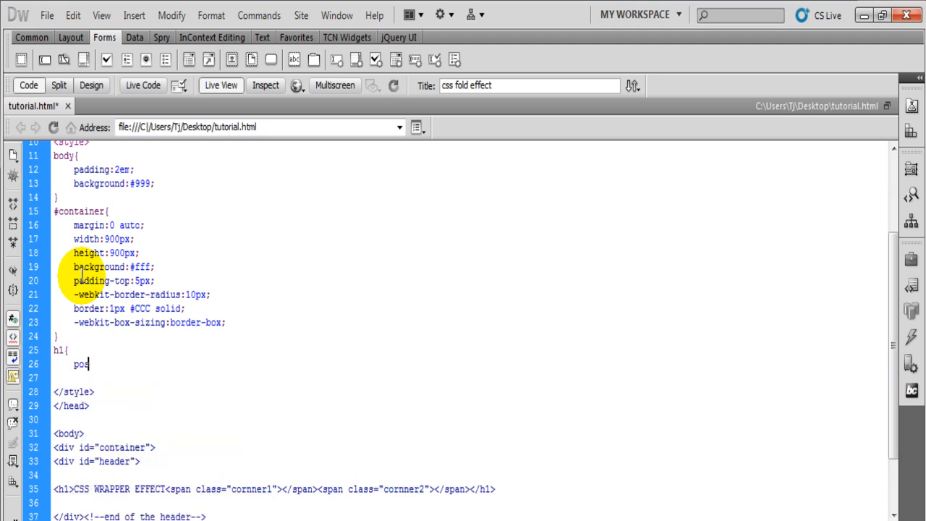
text(sition:relative;)
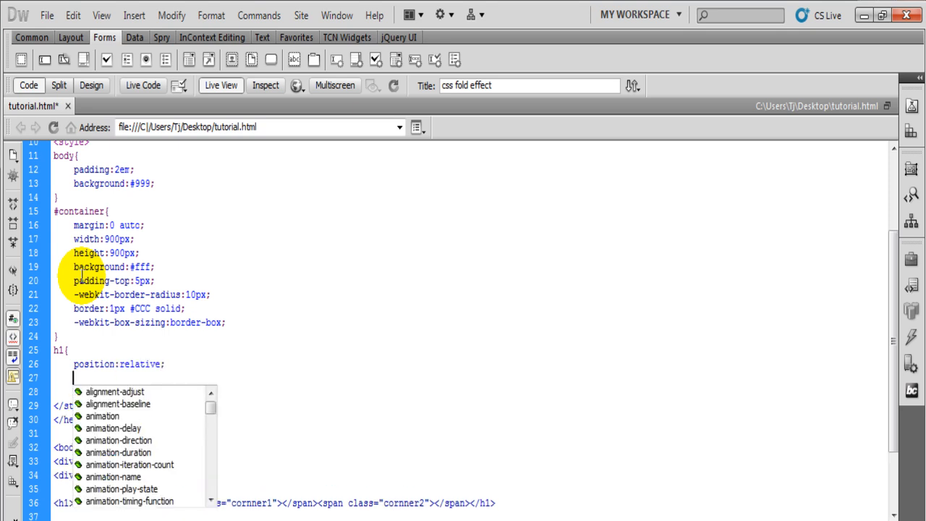
text(background:#)
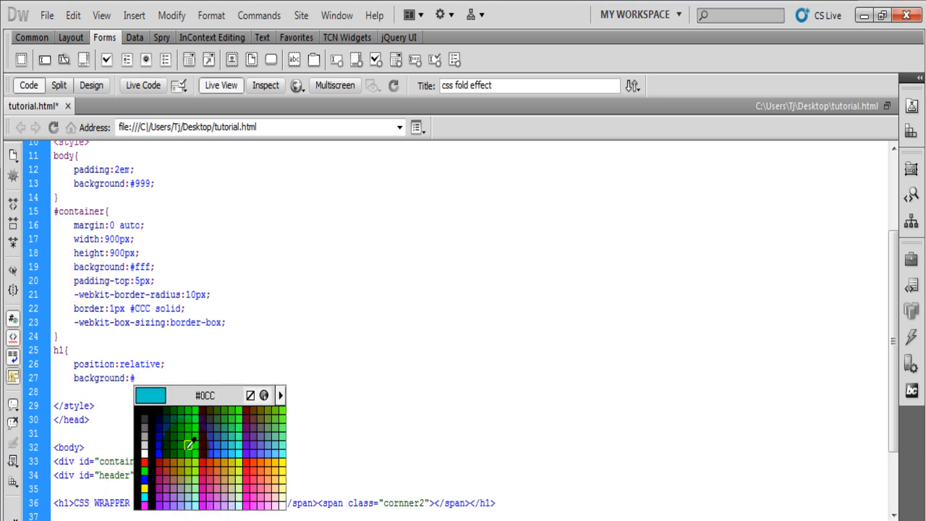
click(188, 445)
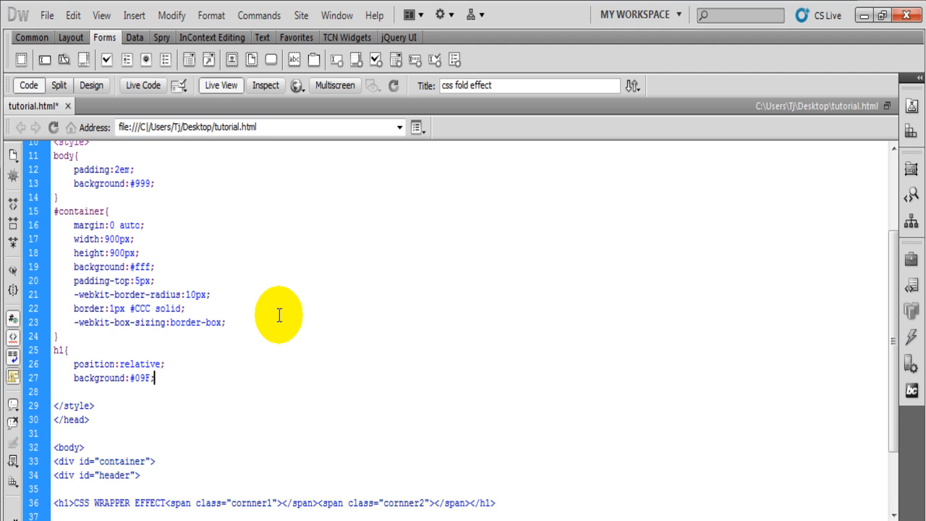
key(Return)
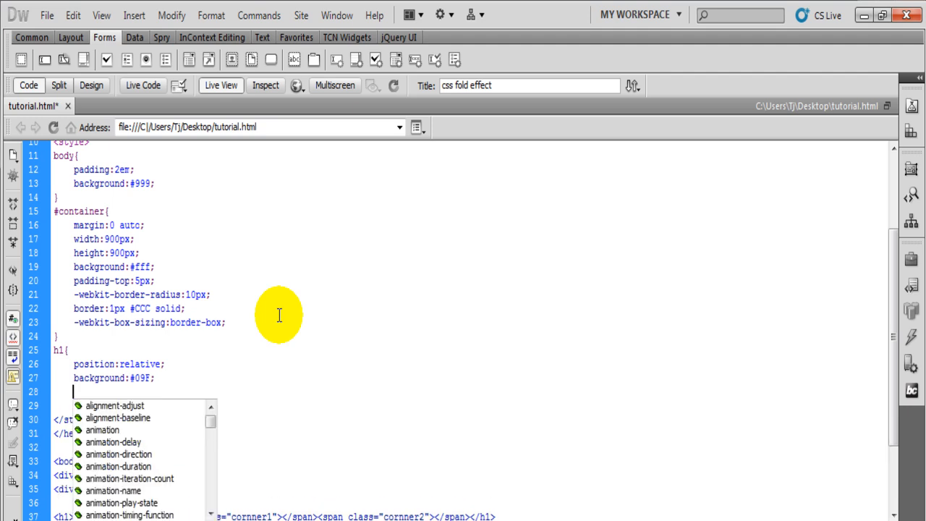
- Set the h1 text colour to white
text(te)
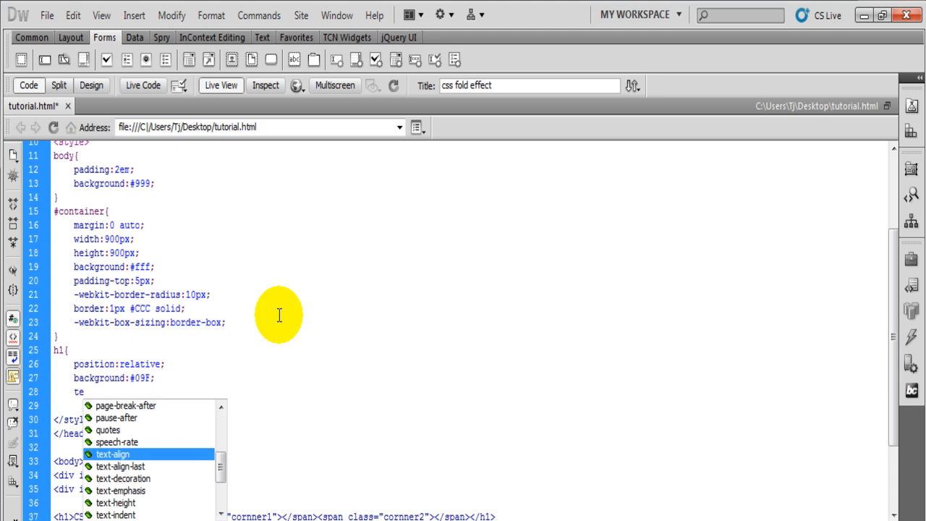
text(color:white;)
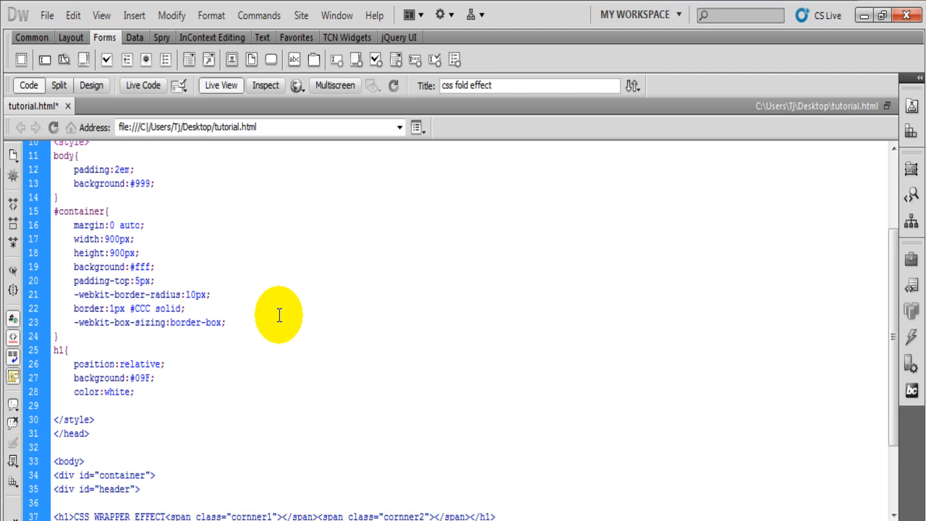
click(73, 405)
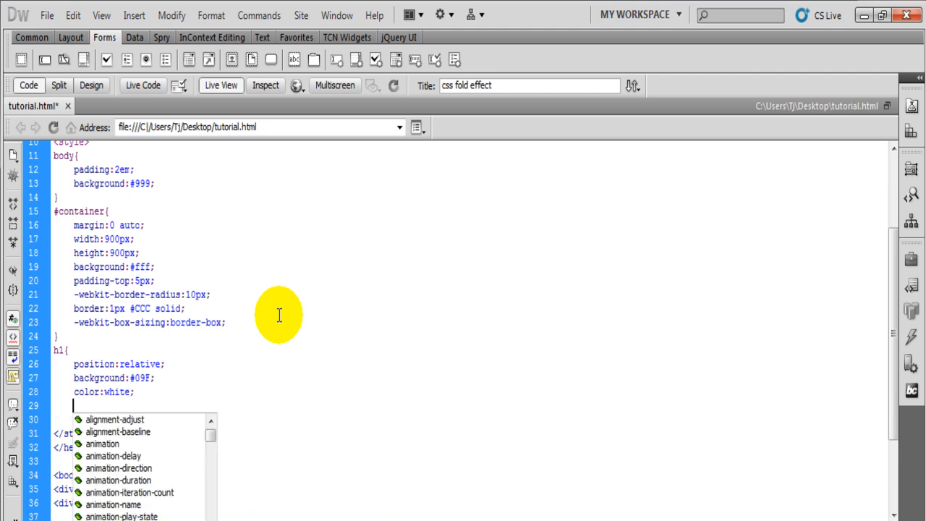
key(Escape)
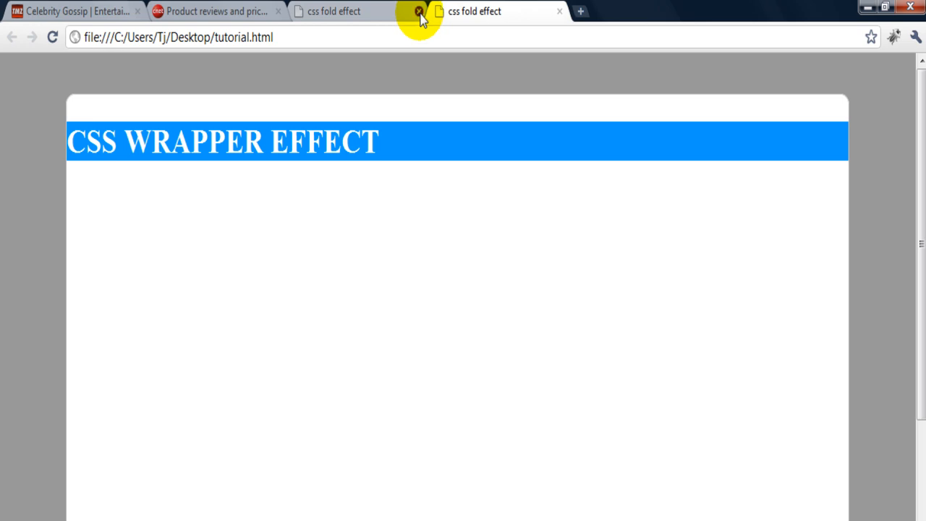
- Close the duplicate css fold effect tab and the gossip site tab
click(418, 12)
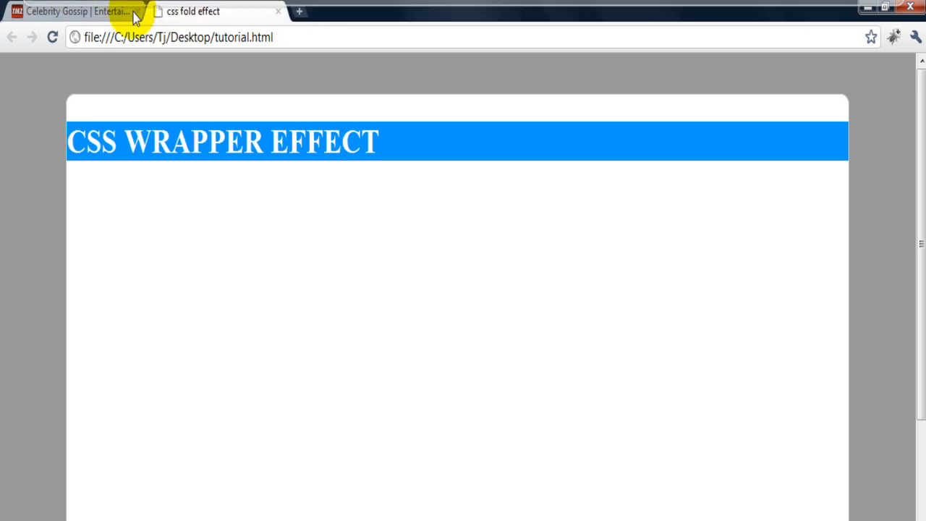
click(136, 18)
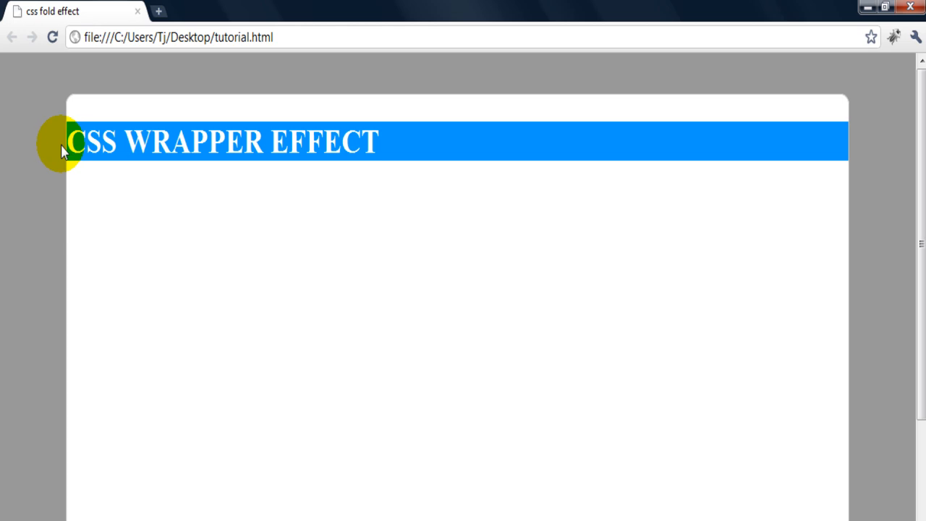
mouse_move(561, 128)
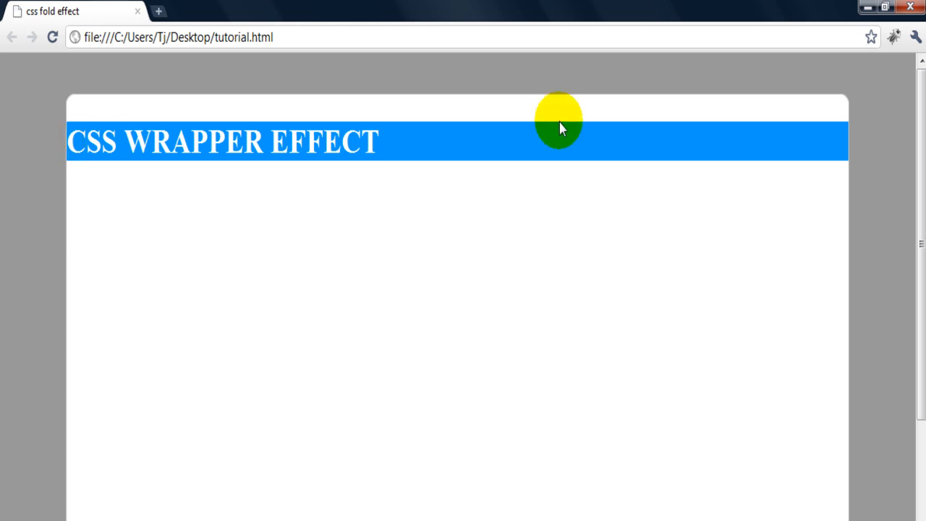
mouse_move(854, 155)
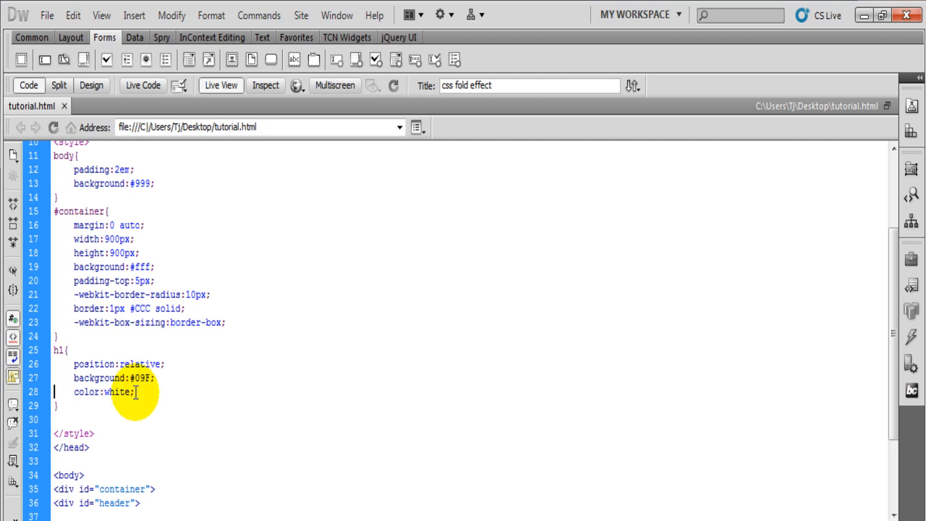
- Give the h1 rule margin-left:-11px and margin-right:-11px
text(margin-left:-)
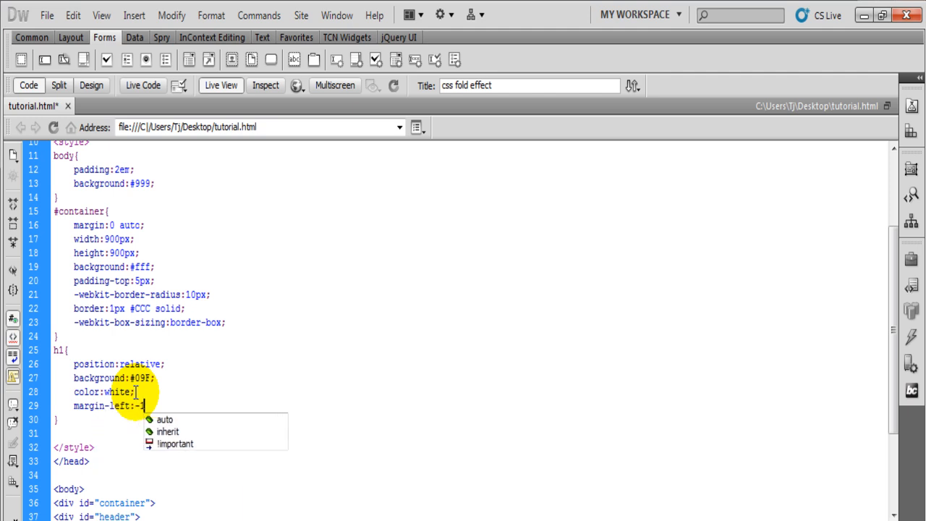
text(11p)
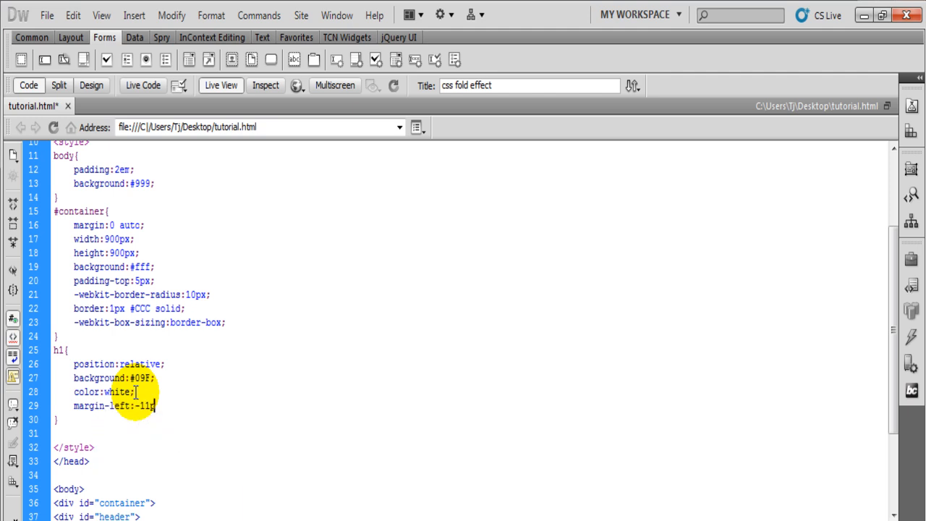
text(a)
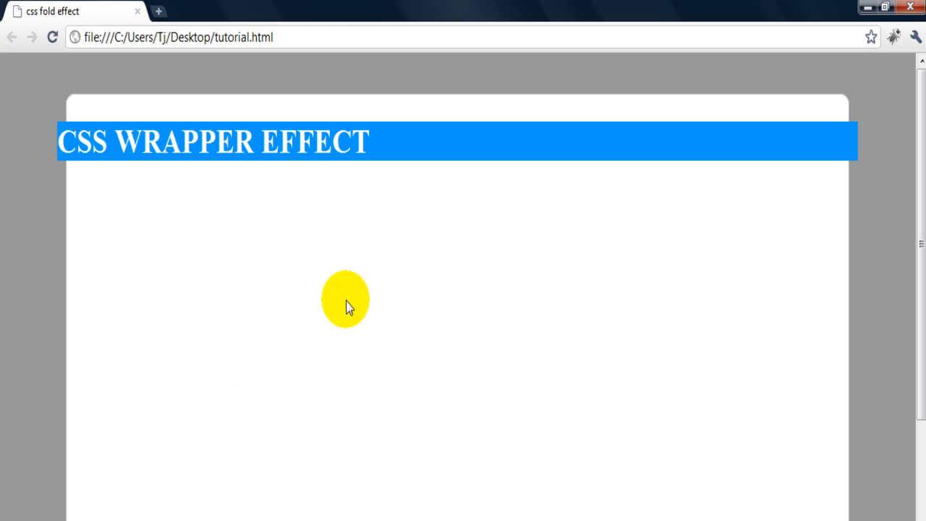
mouse_move(854, 158)
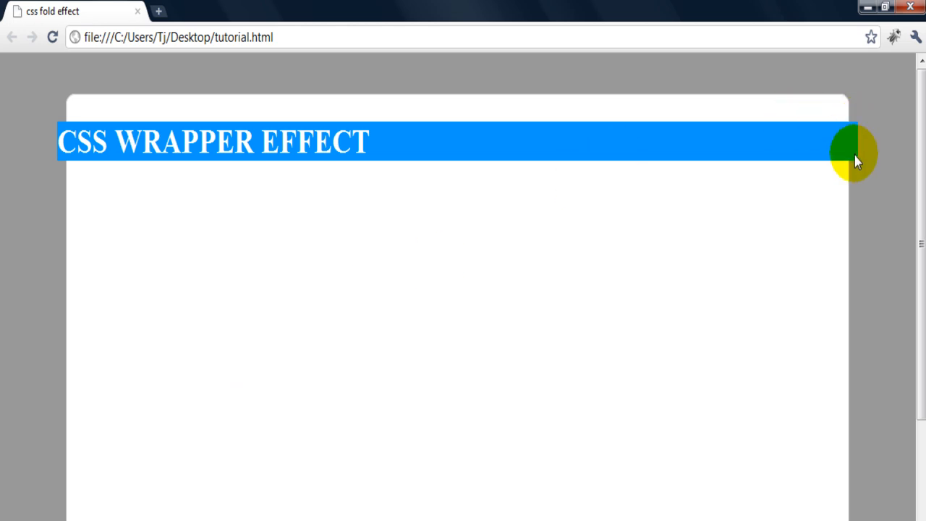
mouse_move(858, 170)
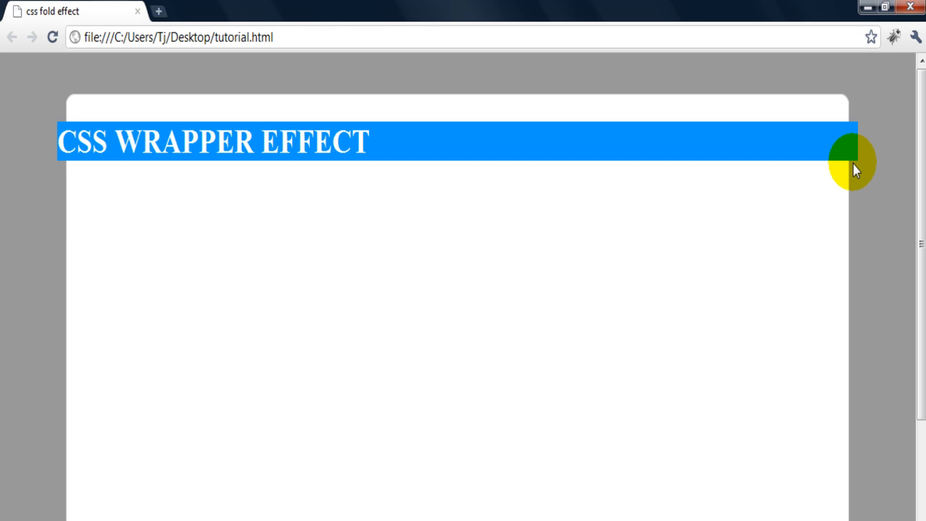
mouse_move(854, 167)
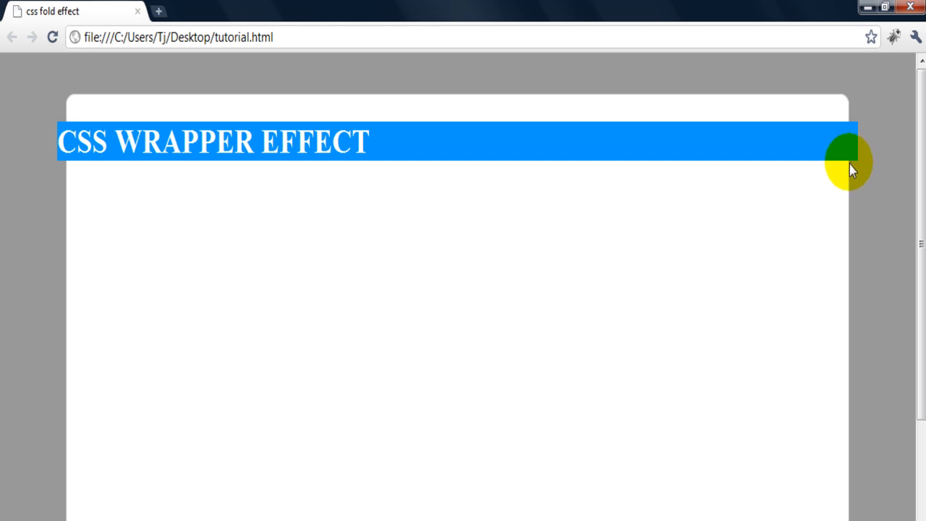
mouse_move(54, 174)
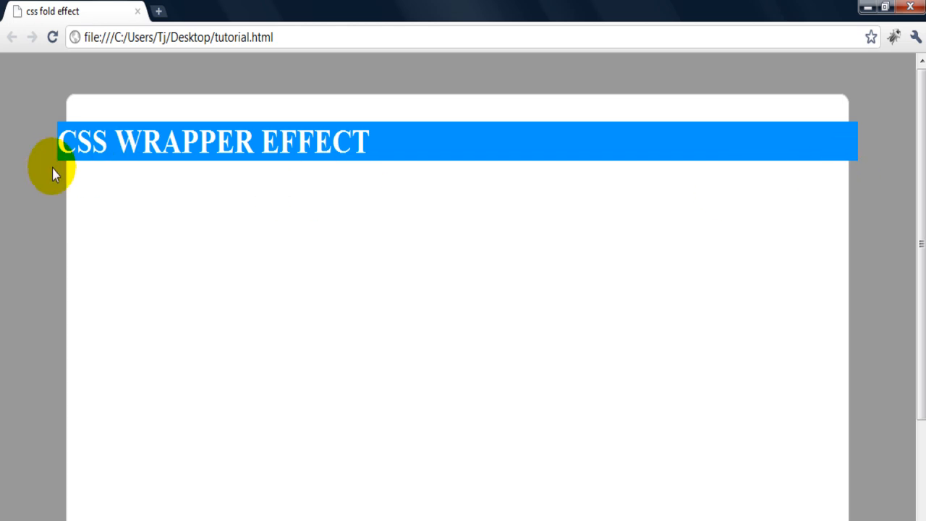
mouse_move(59, 168)
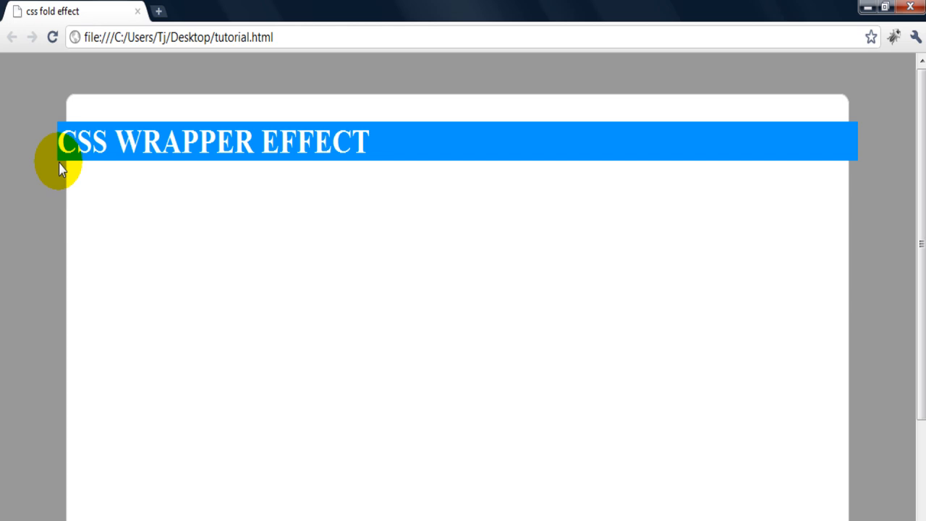
mouse_move(275, 501)
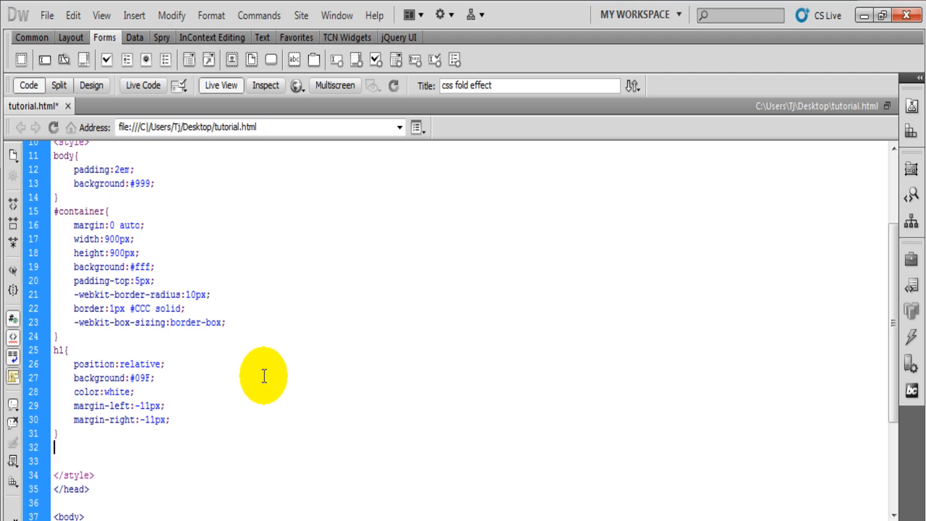
- Start a .cornner1 rule with position:absolute, height:0 and width:0
text(.co)
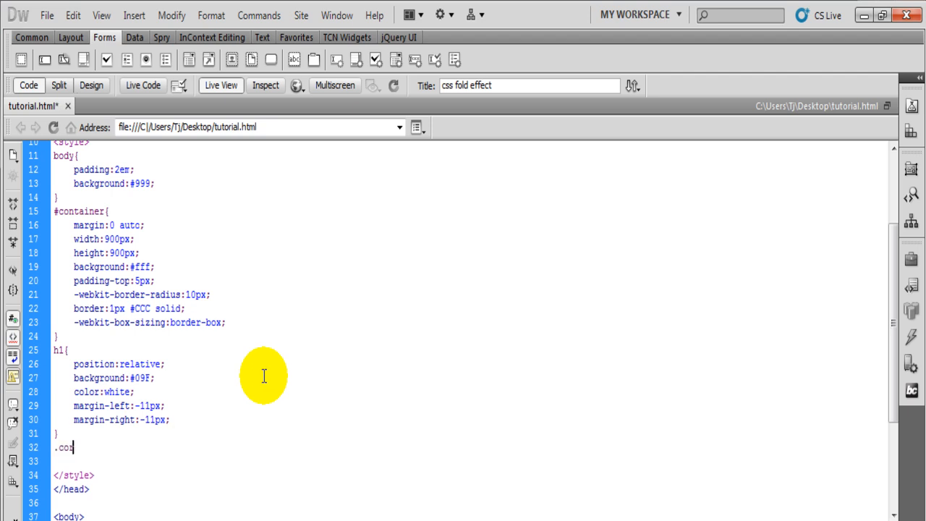
text(rner)
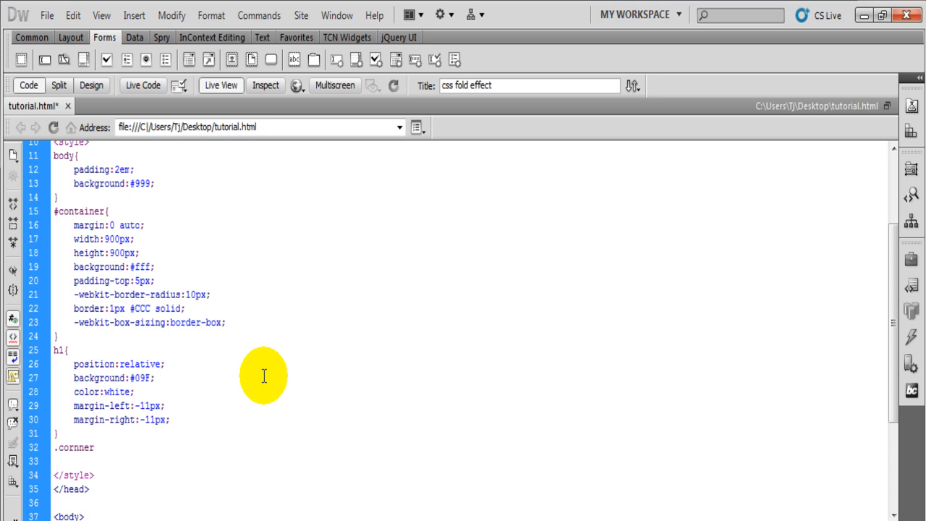
text(1{)
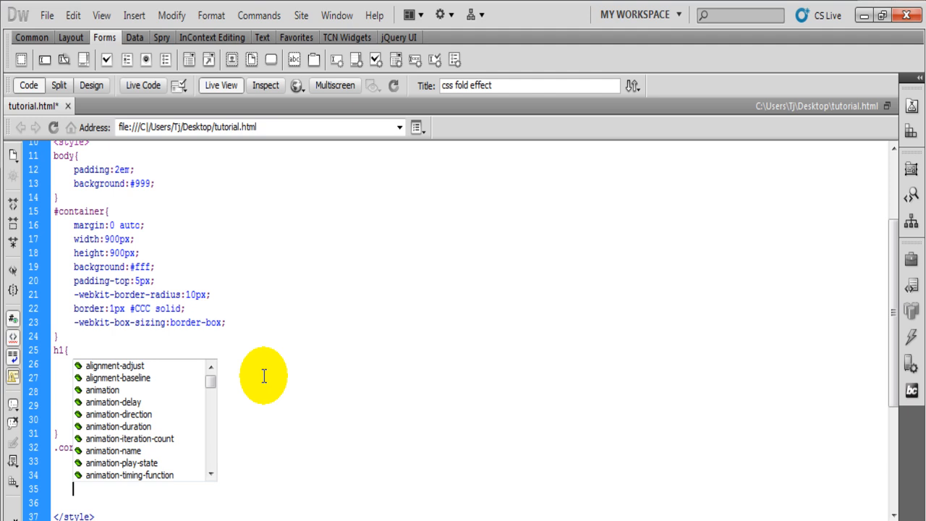
text(wid)
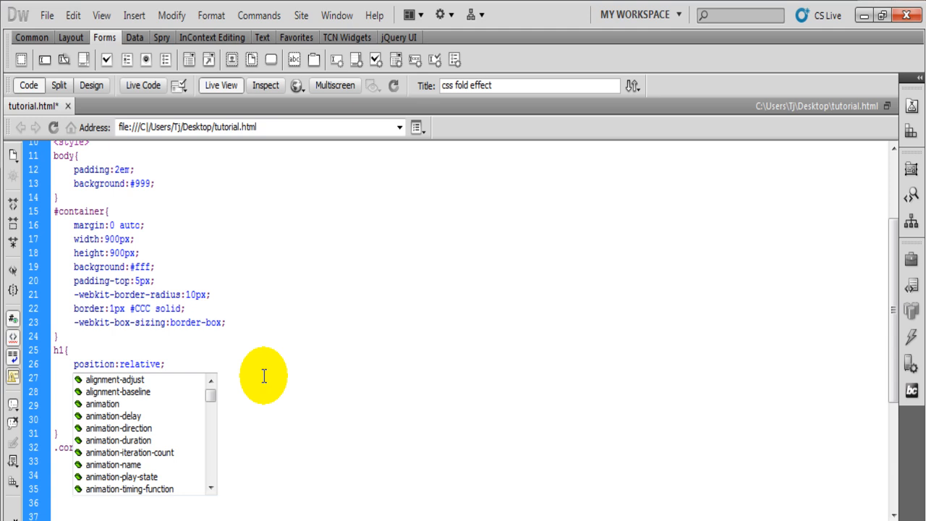
- Give .cornner1 a 10px solid #003 left border, no right border, 10px white bottom border
text(bord)
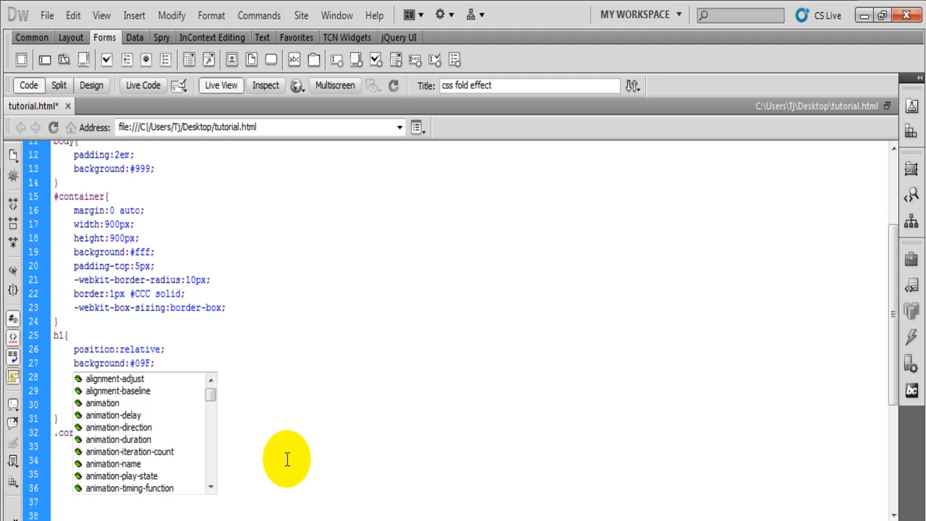
text(bor)
text(color:white;)
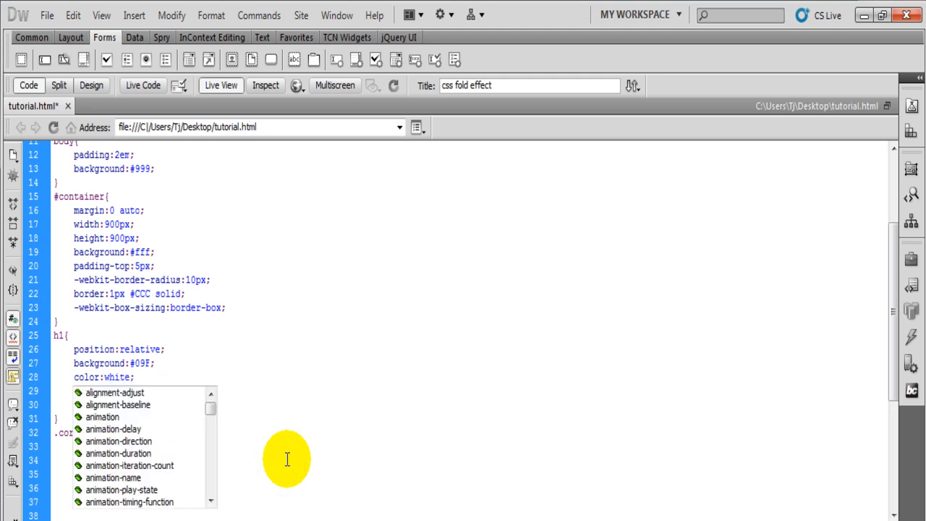
text(border-bottom:10)
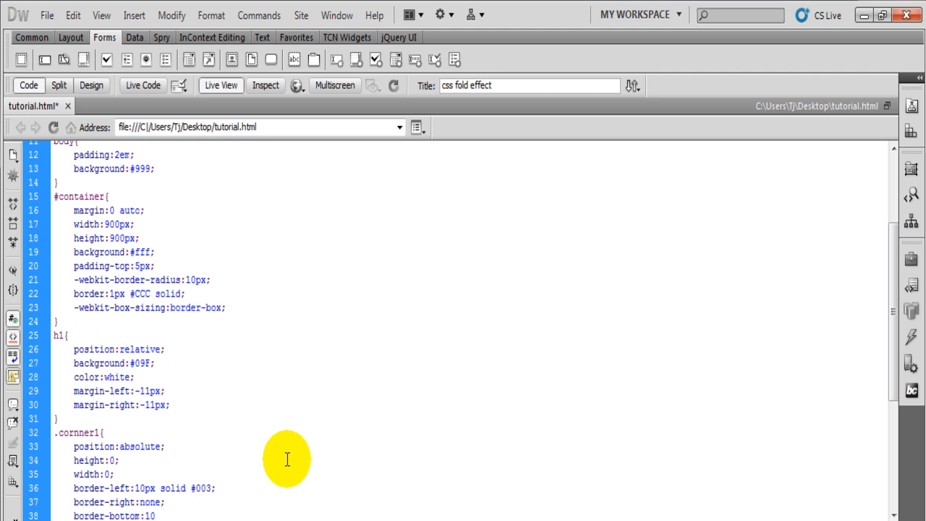
text(px solid)
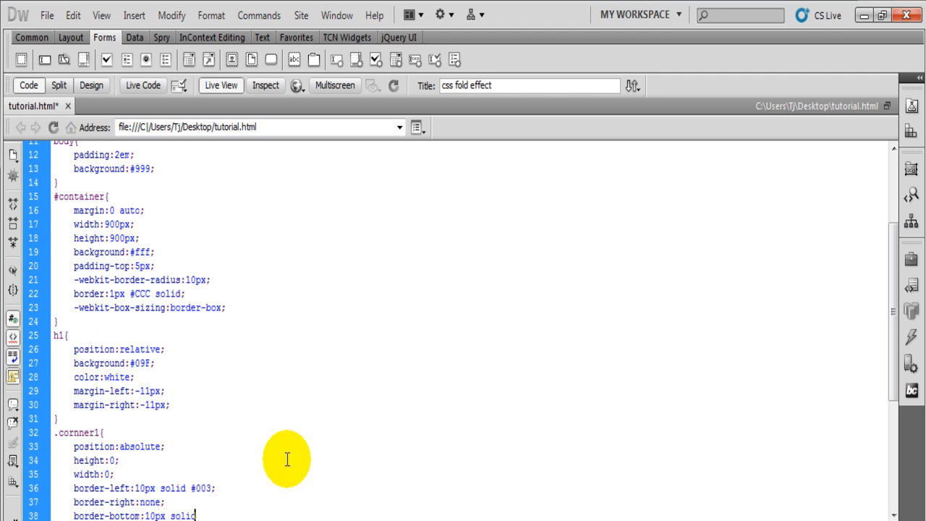
text(trans)
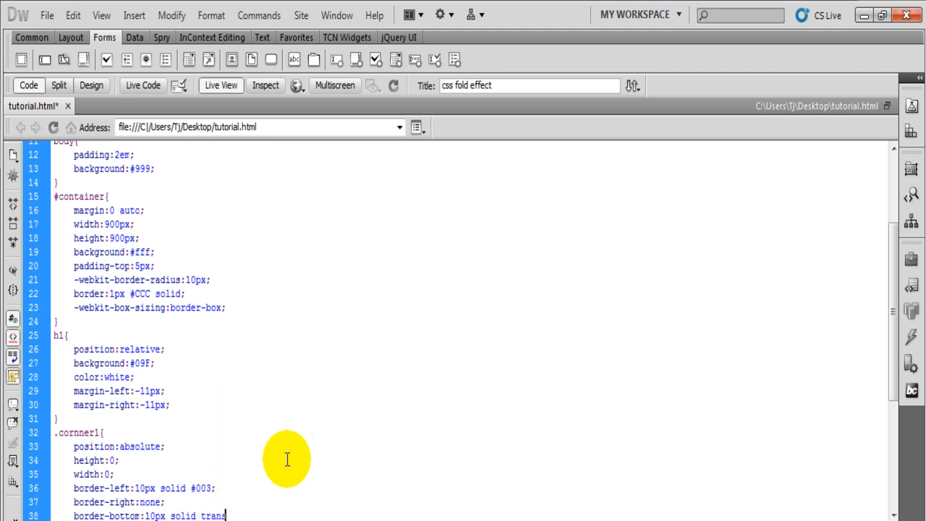
text(parent)
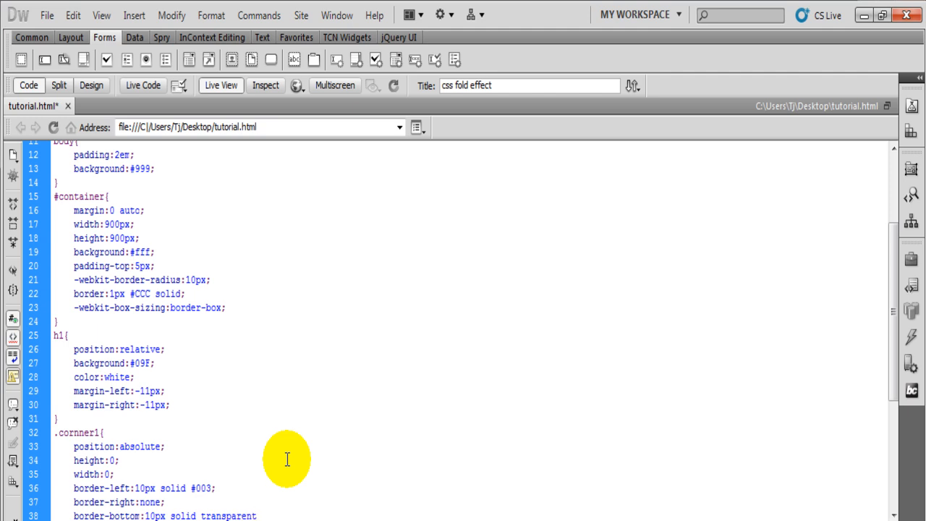
click(255, 515)
text(white;)
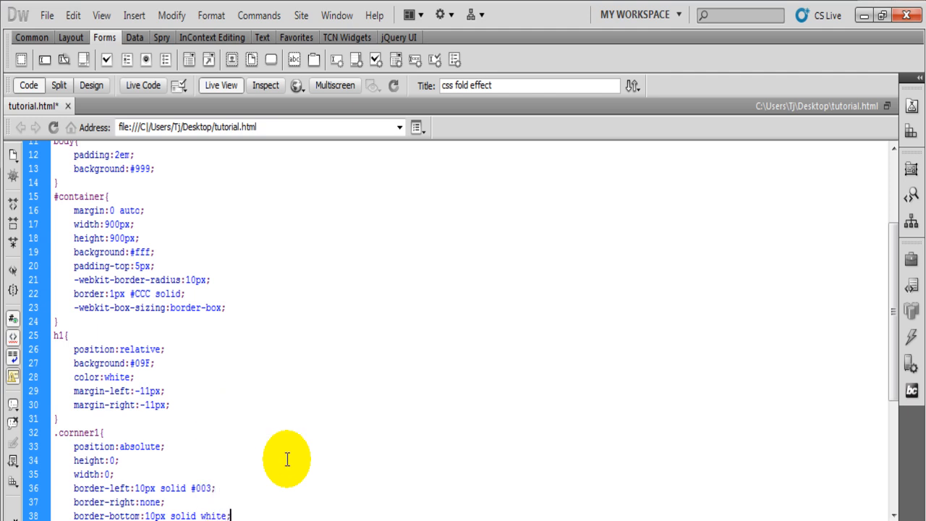
scroll(down, 3)
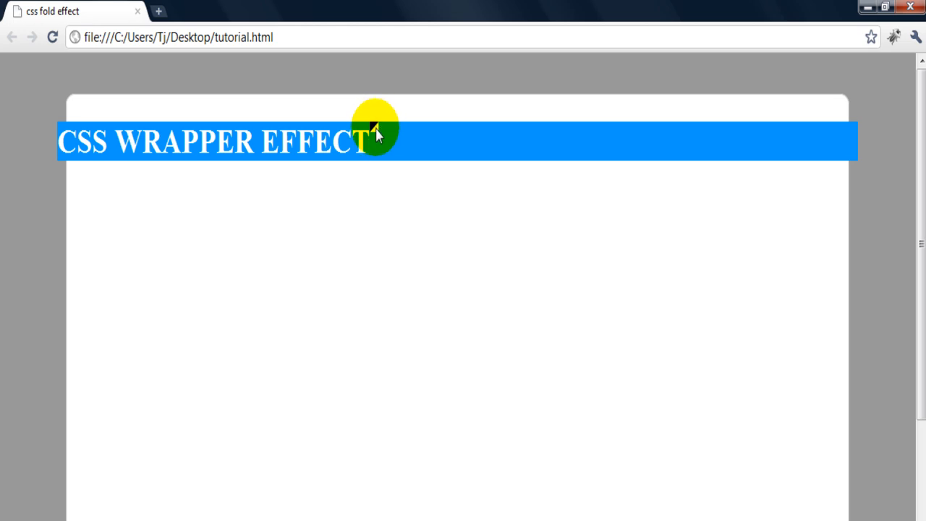
mouse_move(118, 438)
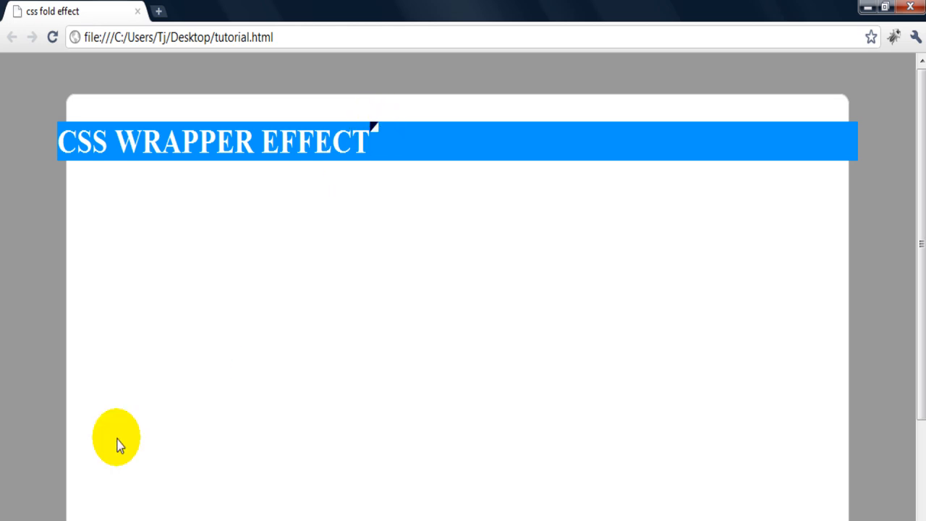
mouse_move(24, 271)
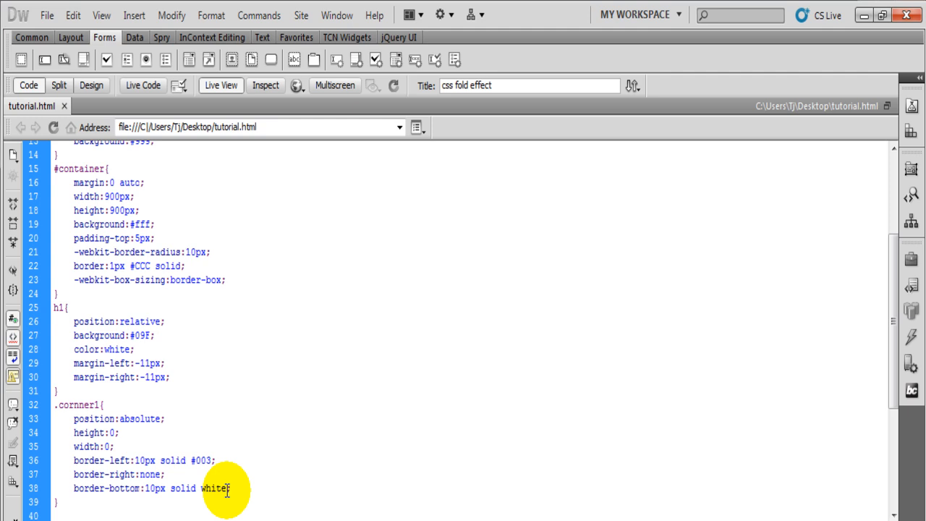
- Make the .cornner1 bottom border transparent, add bottom:-10px and left:0, move the border right
text(tre)
text(bottom:)
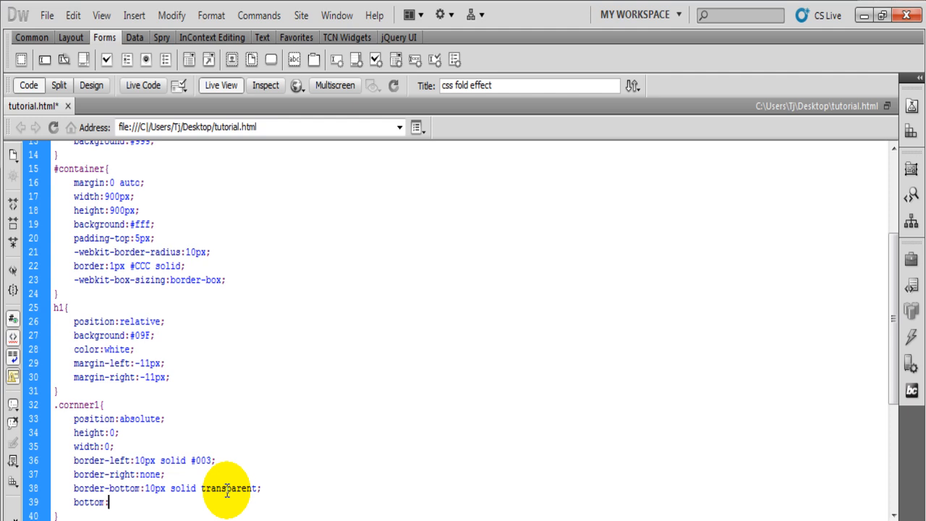
text(-10px;)
text(left:0;)
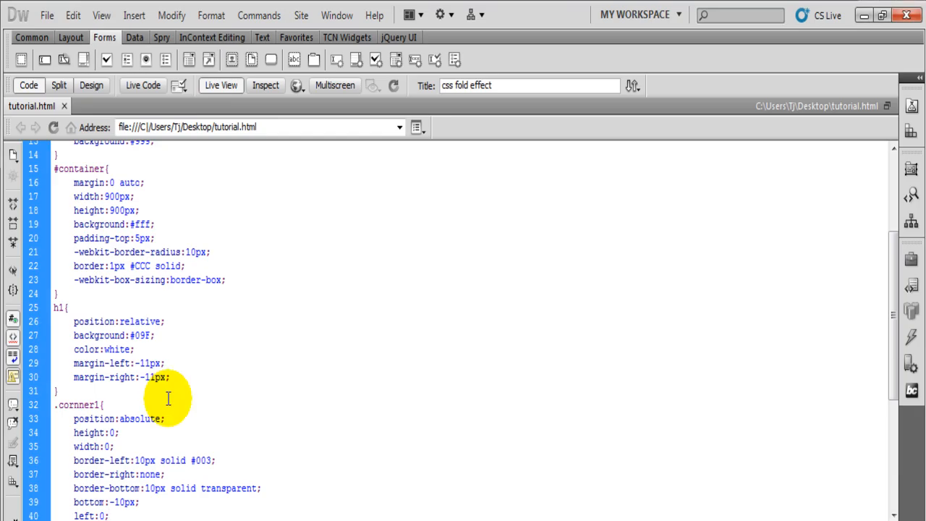
mouse_move(129, 460)
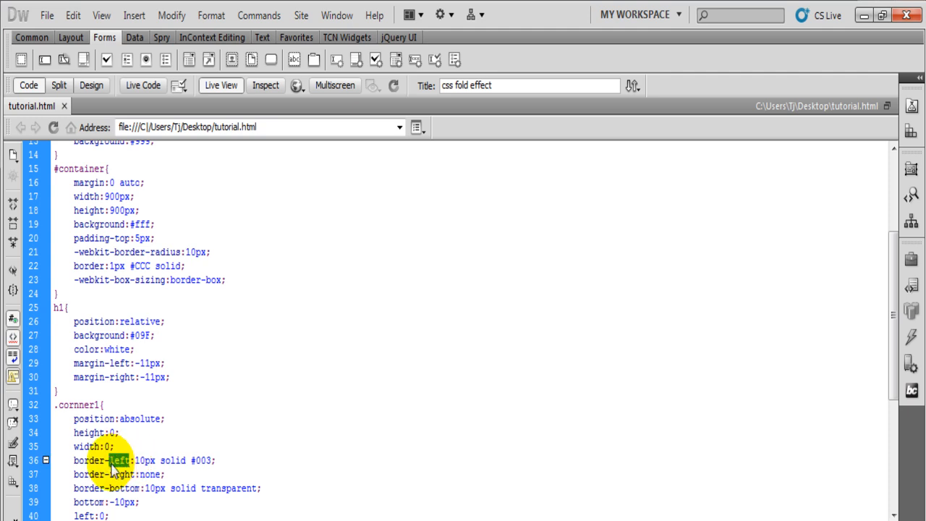
text(right)
click(119, 474)
text(lef)
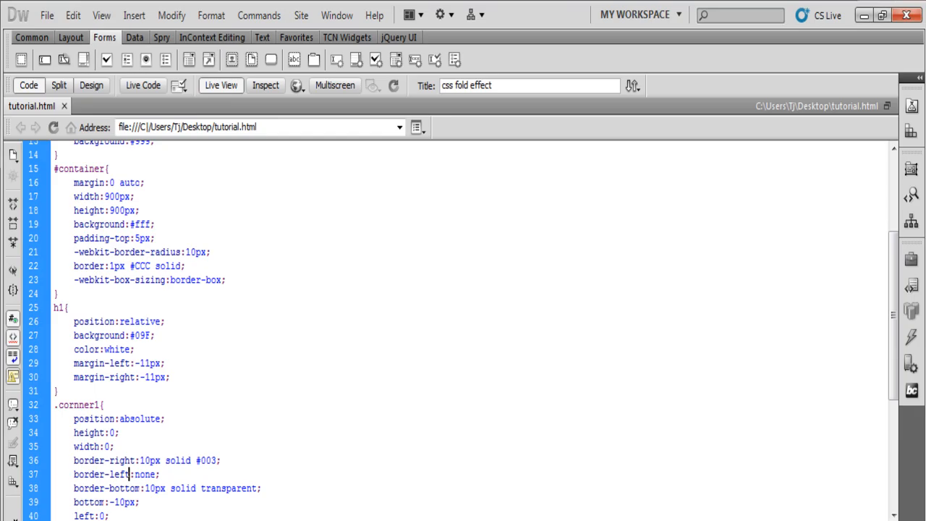
scroll(down, 3)
text(.)
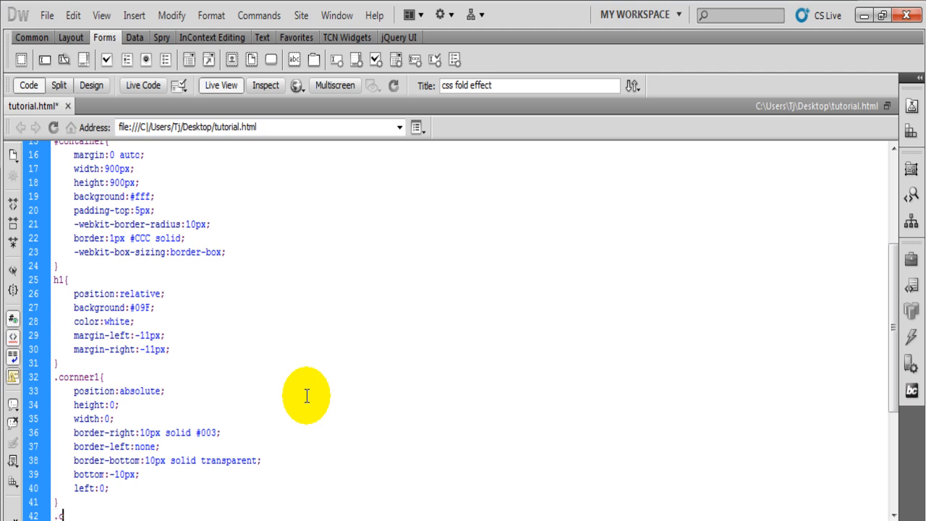
- Create a .cornner2 rule and fill it with the .cornner1 declarations copied over
text(cornner2{)
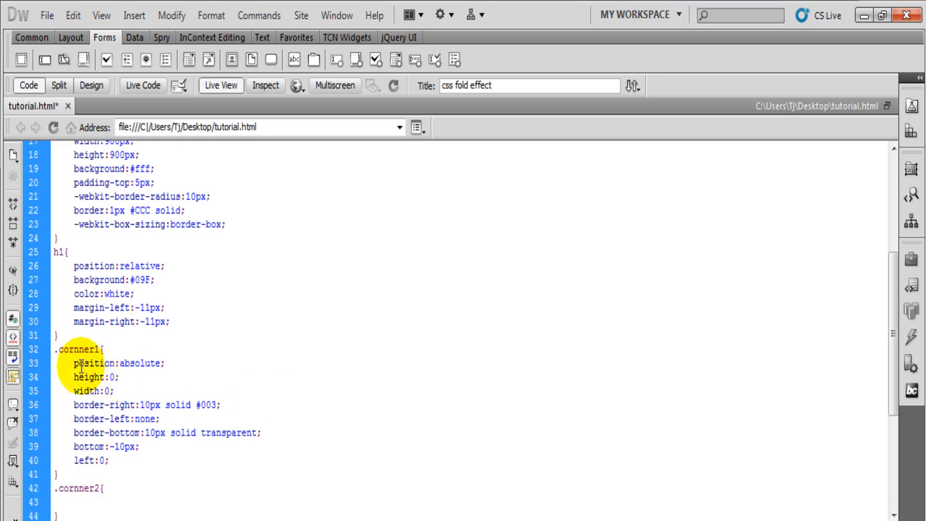
drag(79, 363, 108, 460)
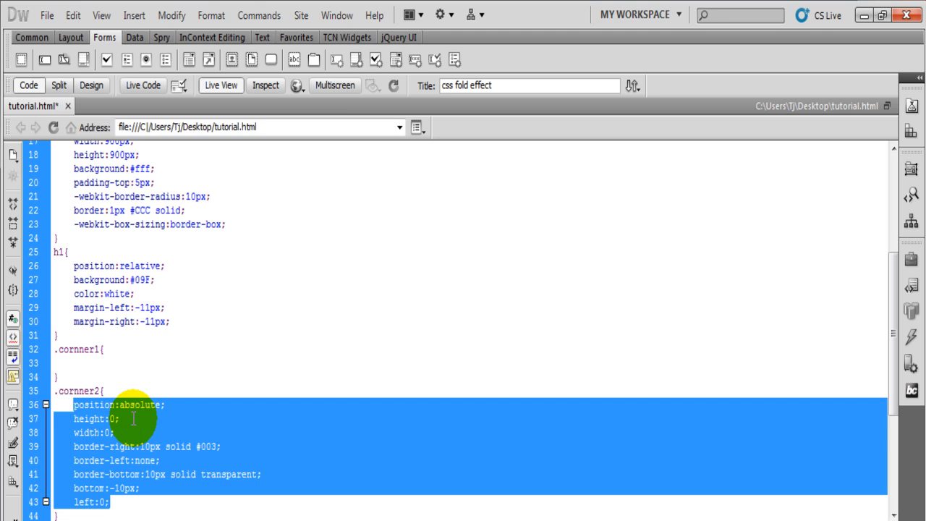
click(94, 502)
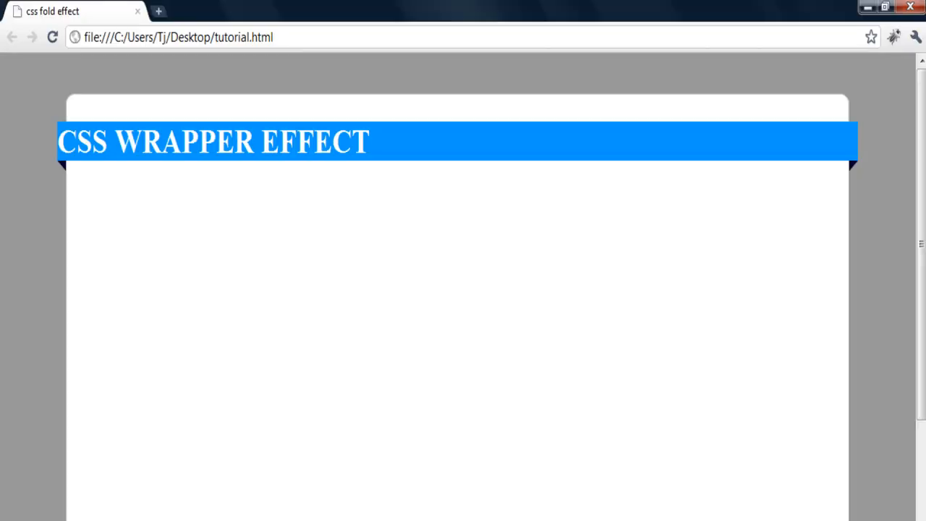
mouse_move(180, 419)
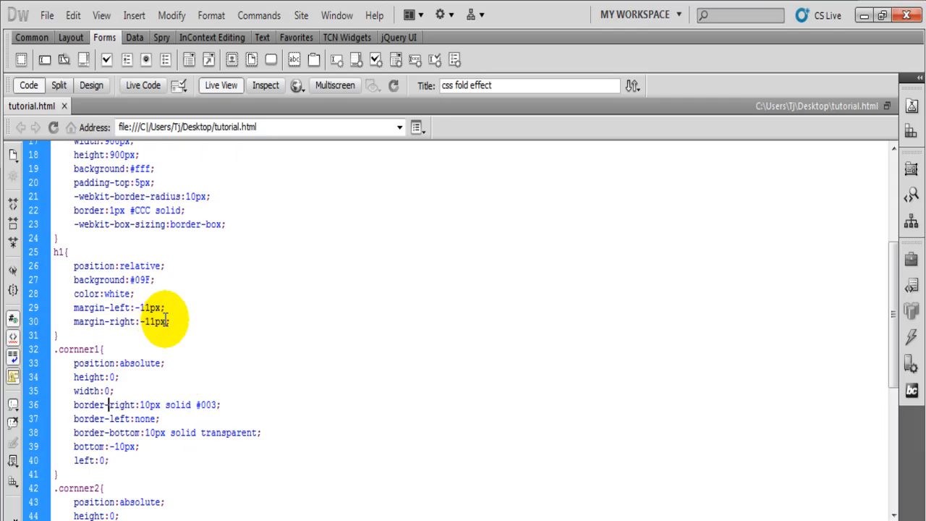
- Add -webkit-box-shadow: 0 2px 5px #282828 to the h1 rule and save the file
key(Return)
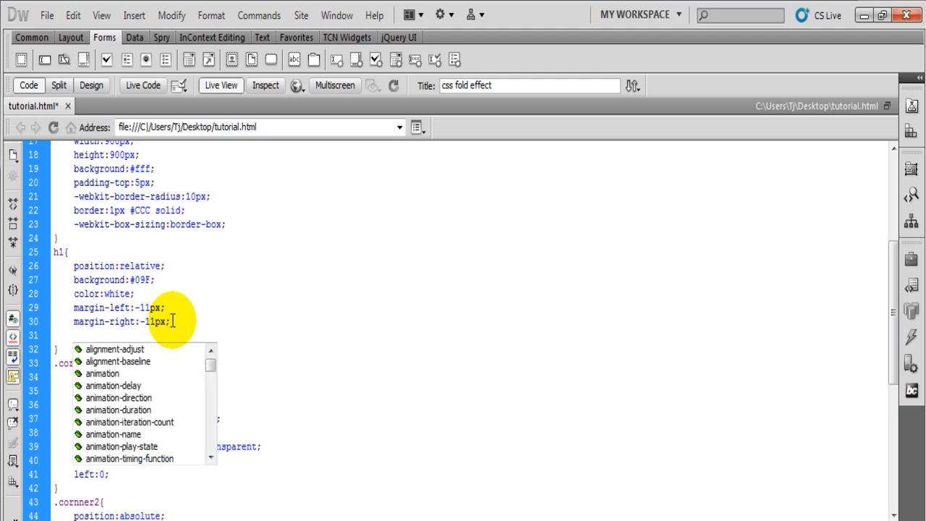
text(-)
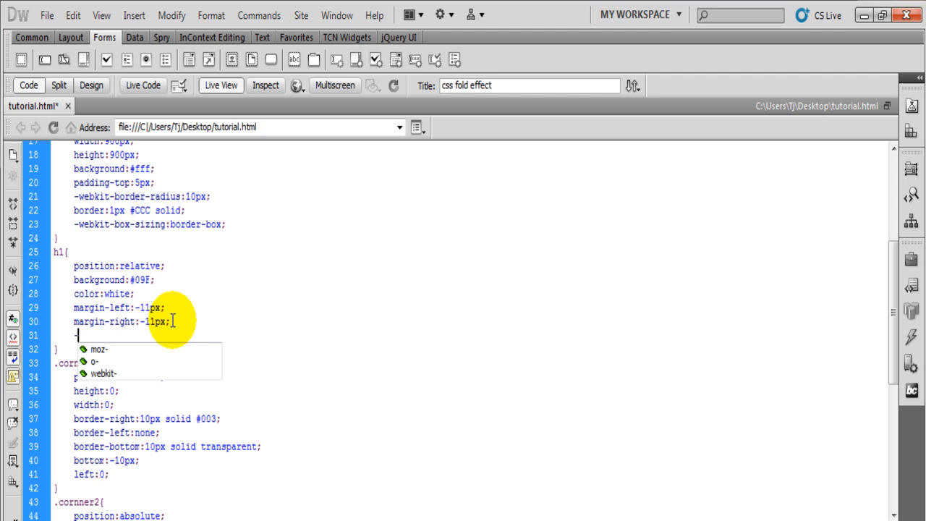
text(webkit-)
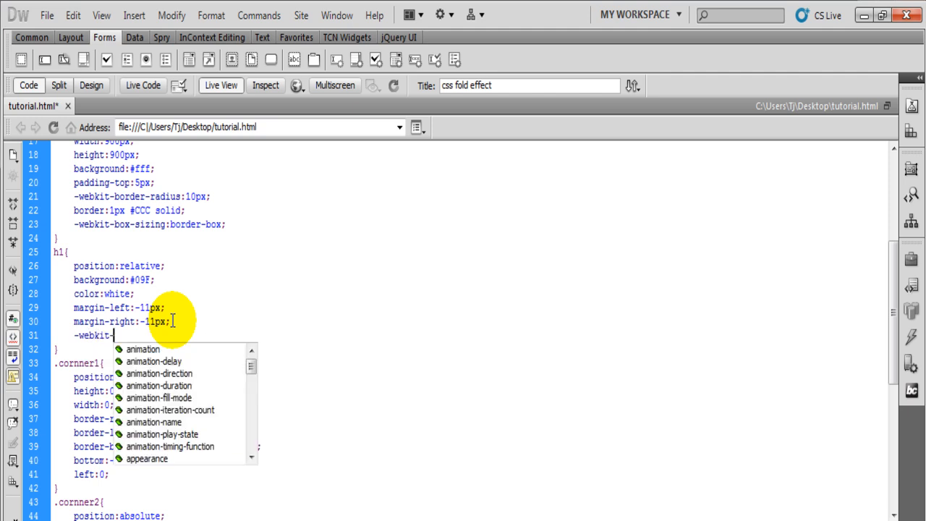
text(bo)
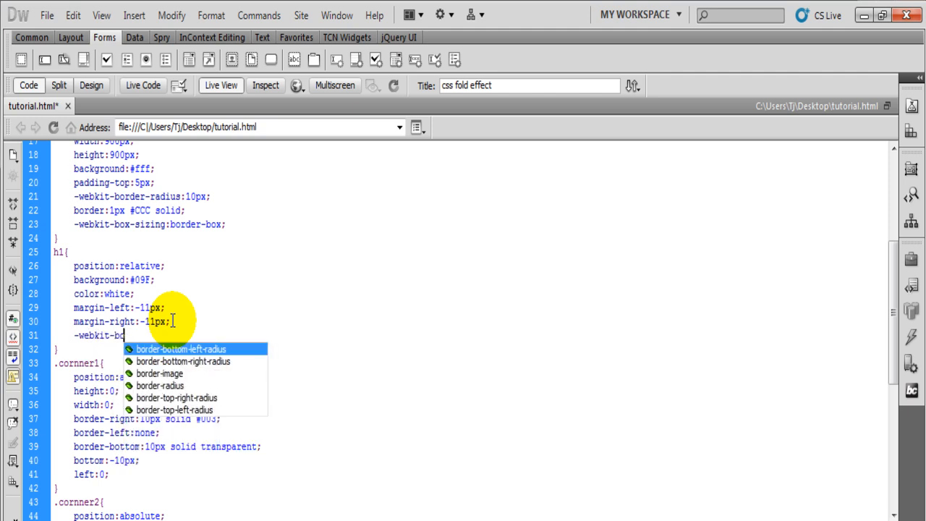
text(x)
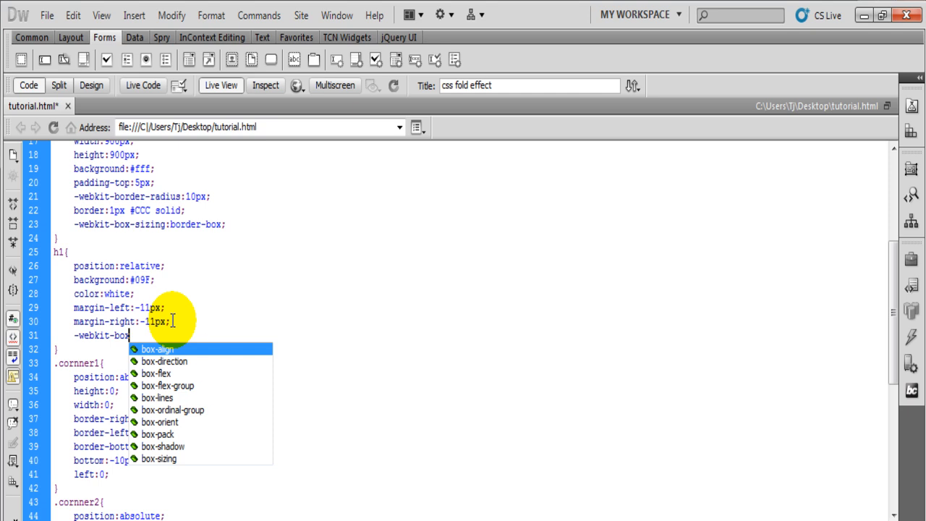
text(shadow:)
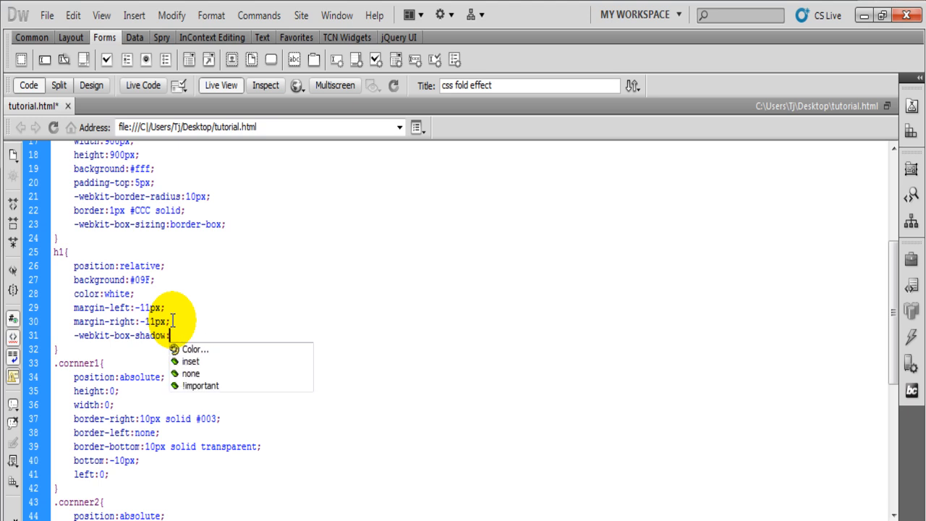
text(0 2)
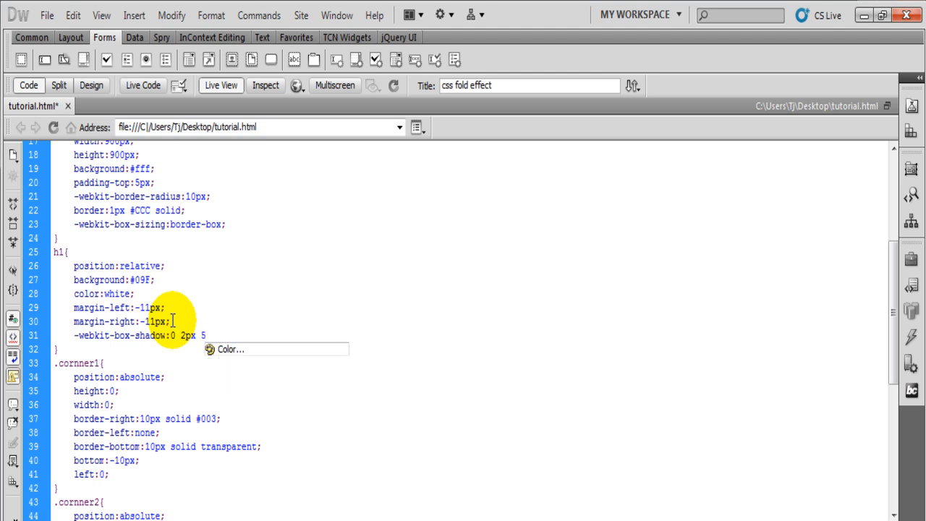
text(px)
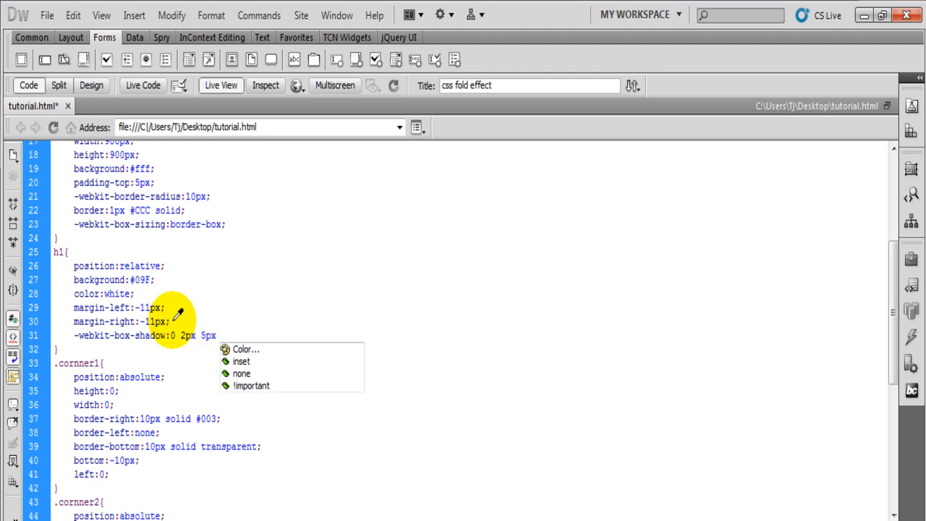
click(245, 348)
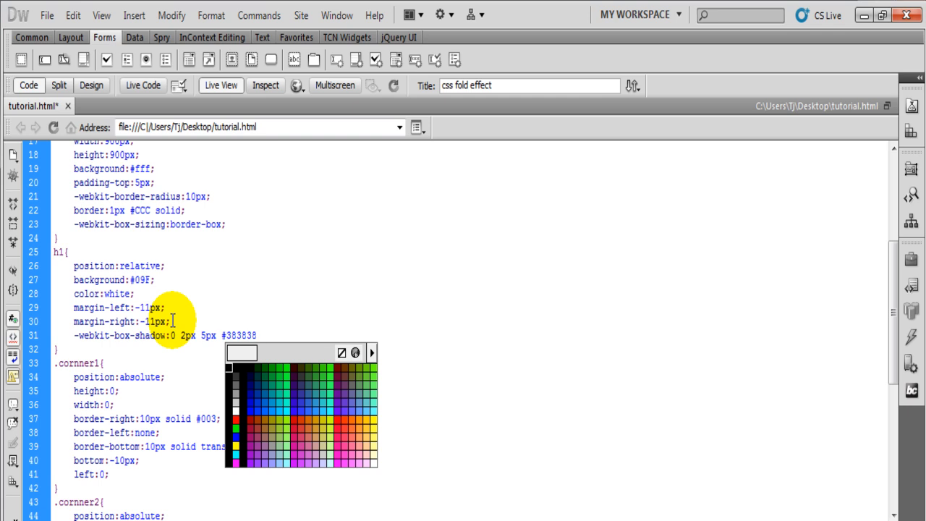
key(Backspace)
text(282828;)
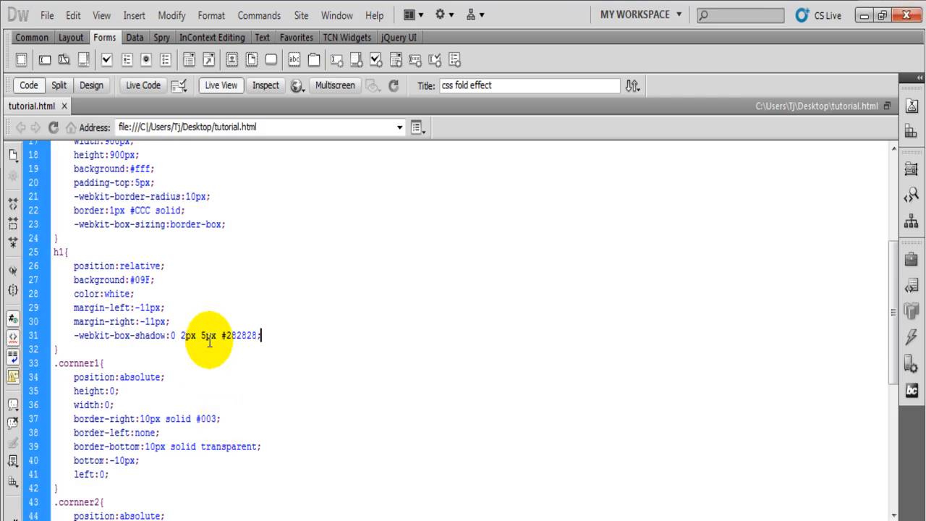
mouse_move(297, 157)
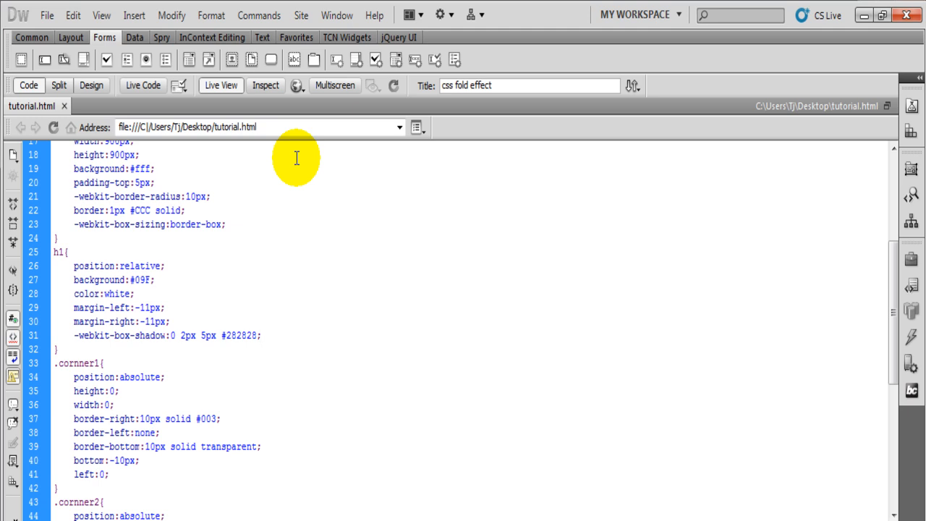
click(261, 335)
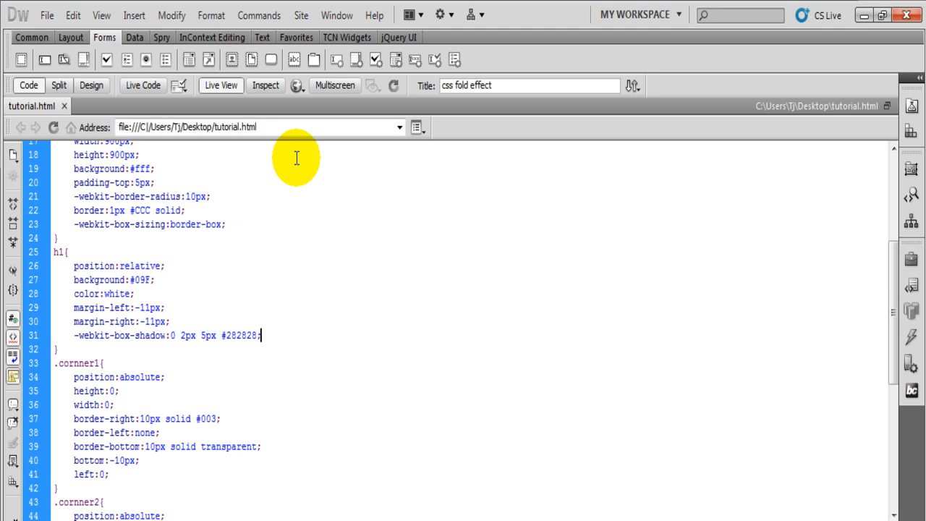